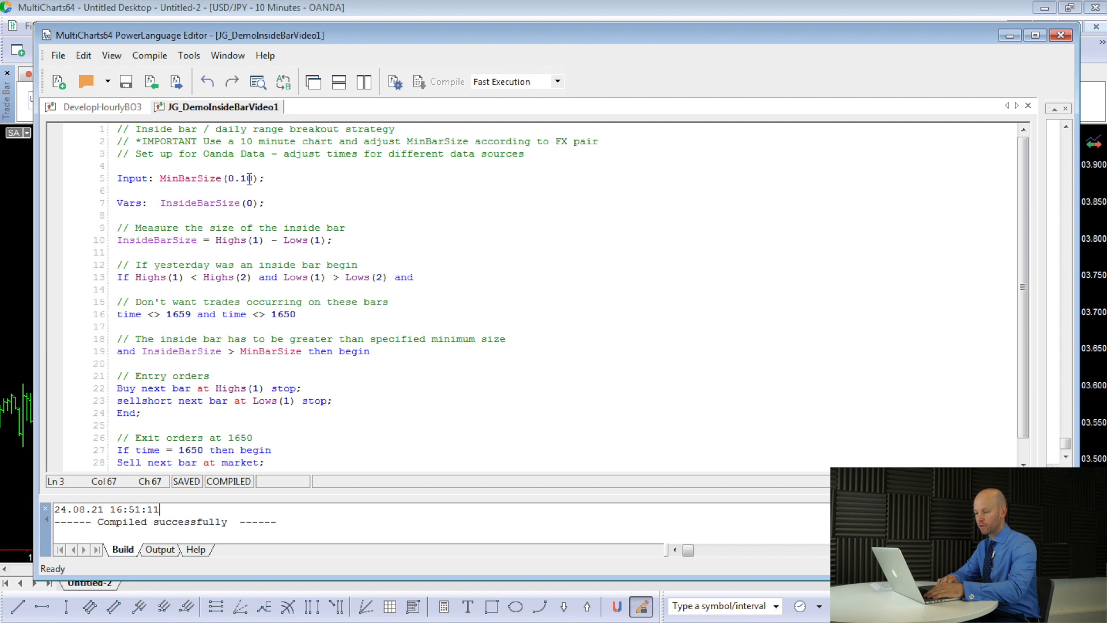
mouse_move(191, 179)
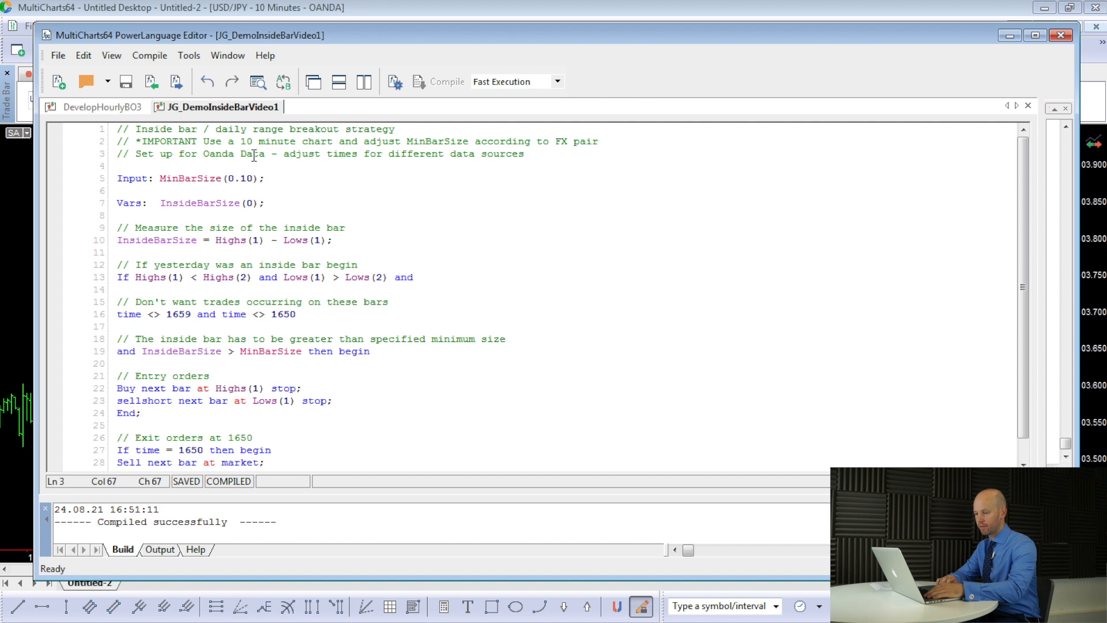
mouse_move(276, 155)
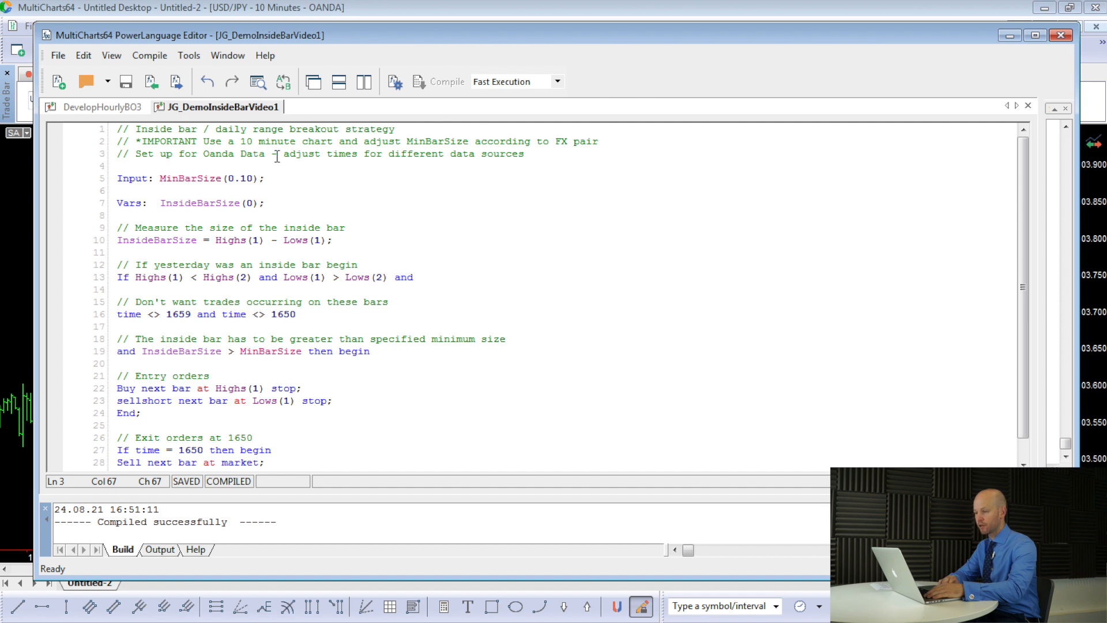
mouse_move(332, 154)
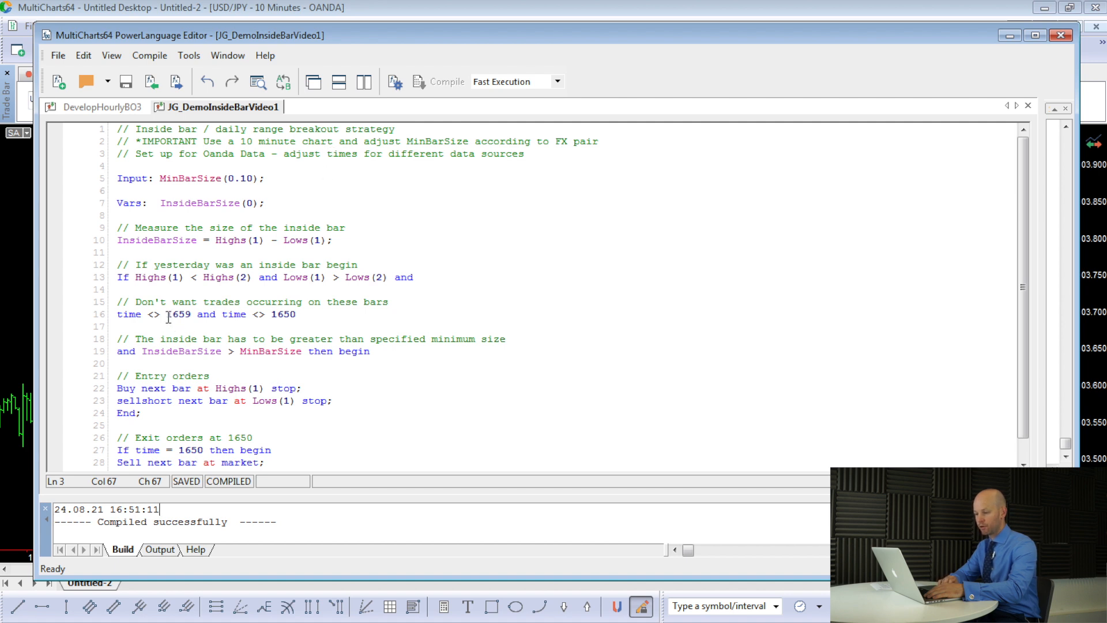
Switch to the USD/JPY 10-minute chart window, showing bar details for 24/12/2020 09:50
drag(166, 315, 297, 315)
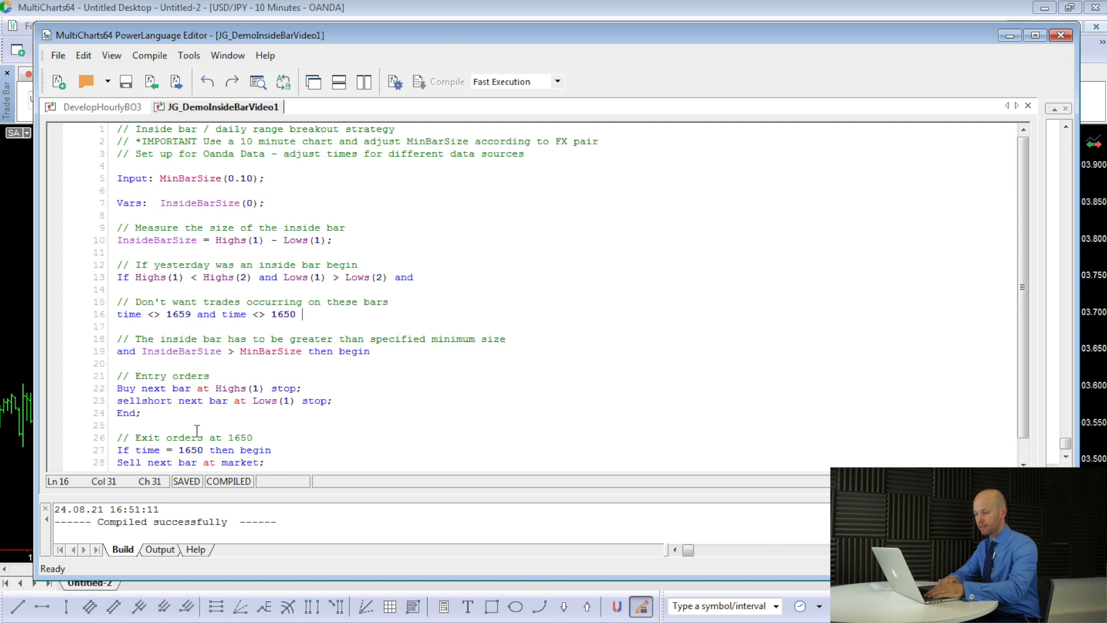
double_click(189, 450)
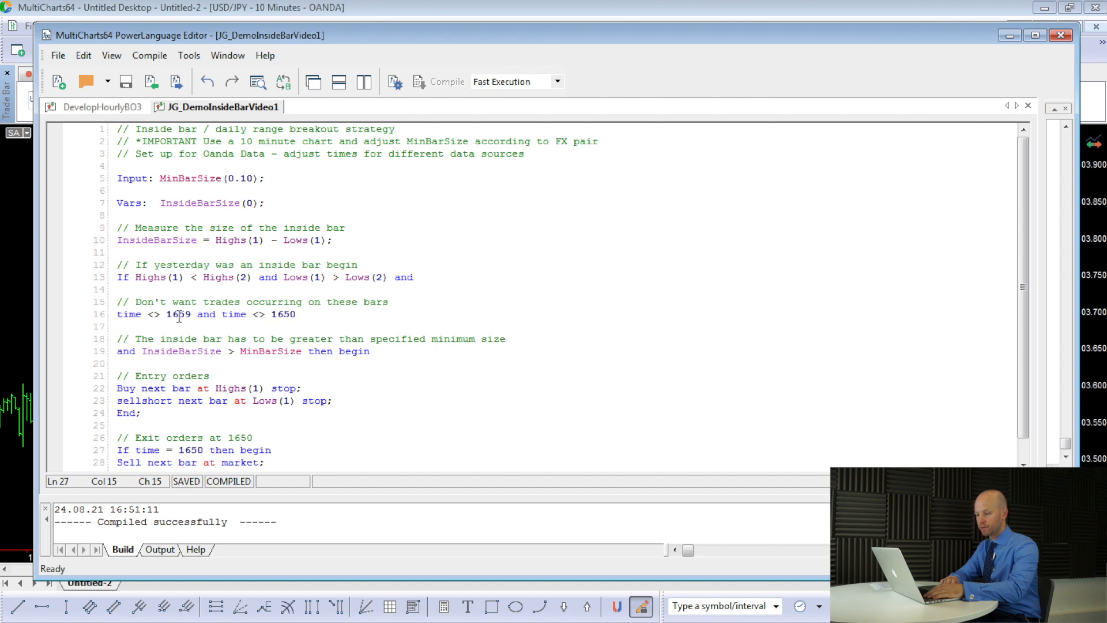
double_click(178, 314)
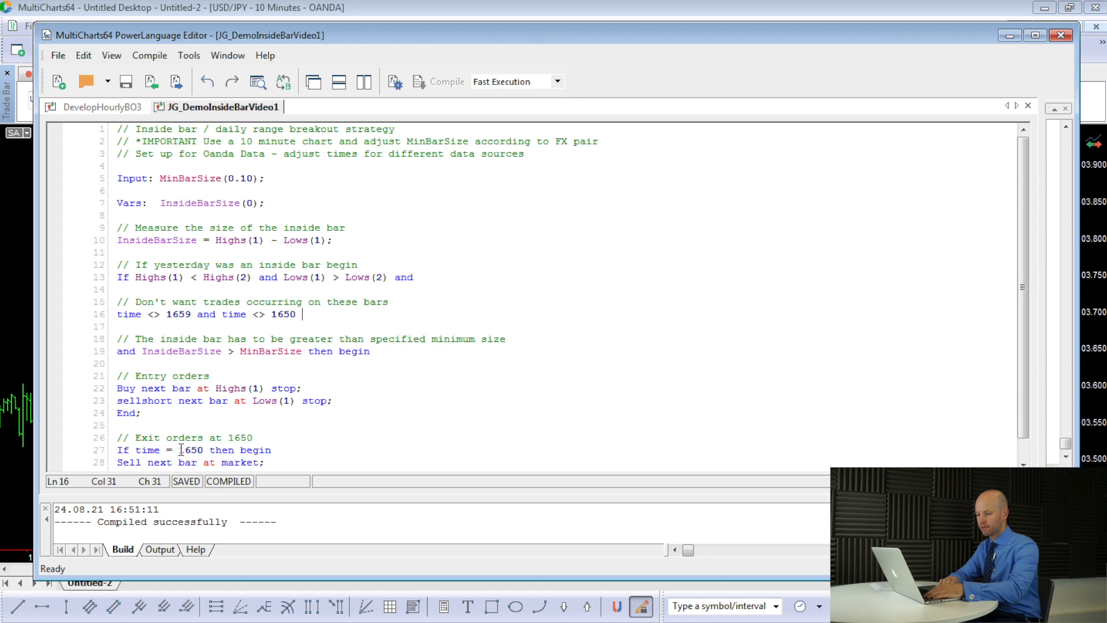
double_click(189, 450)
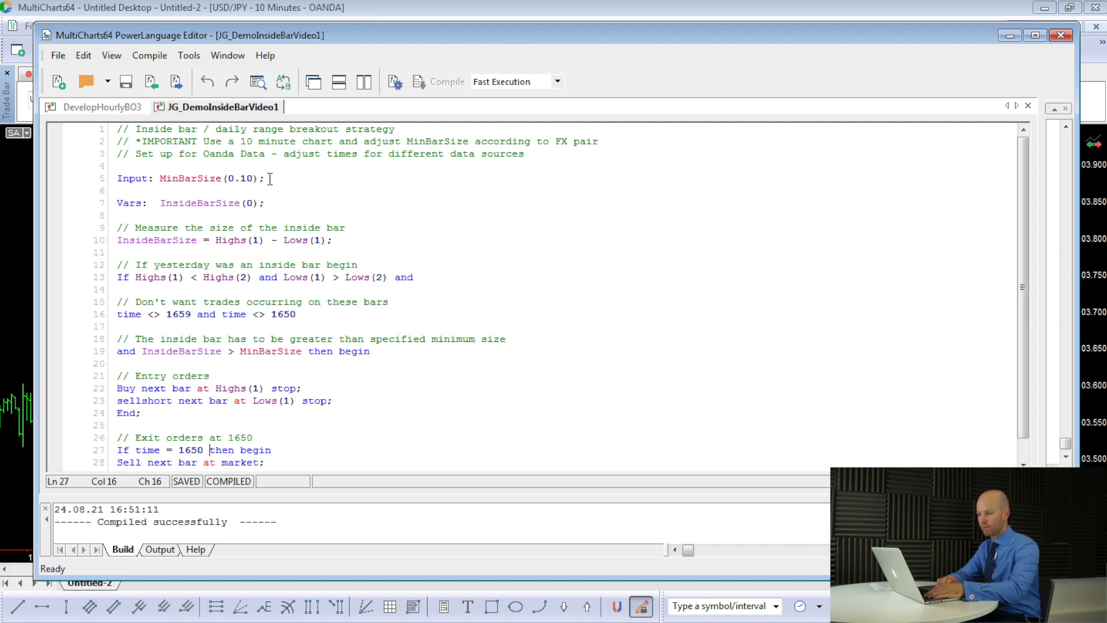
mouse_move(201, 167)
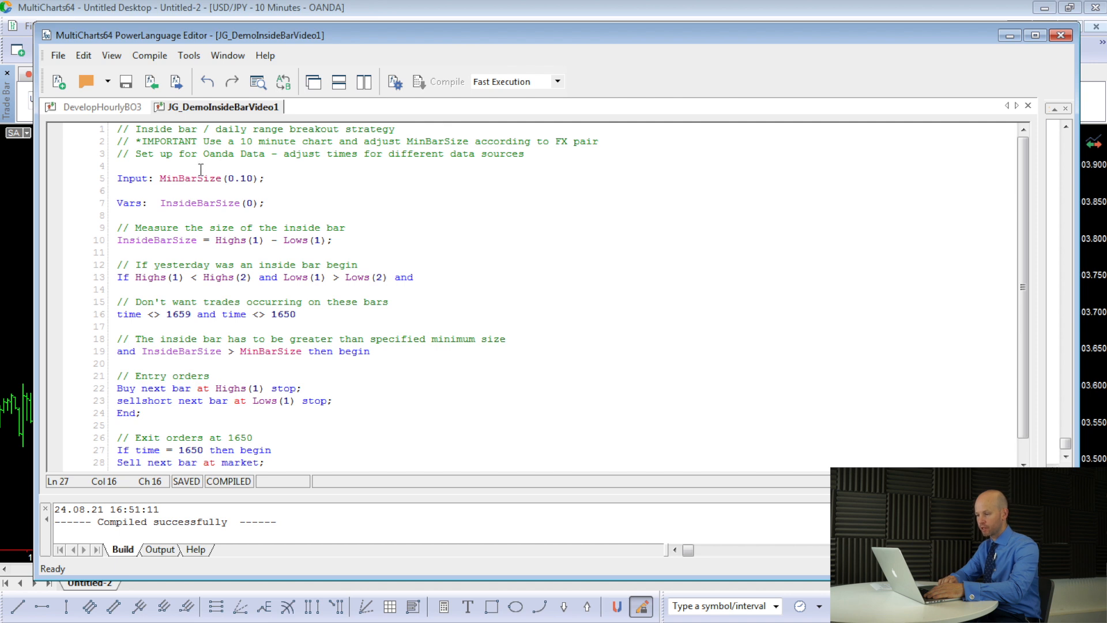
mouse_move(211, 178)
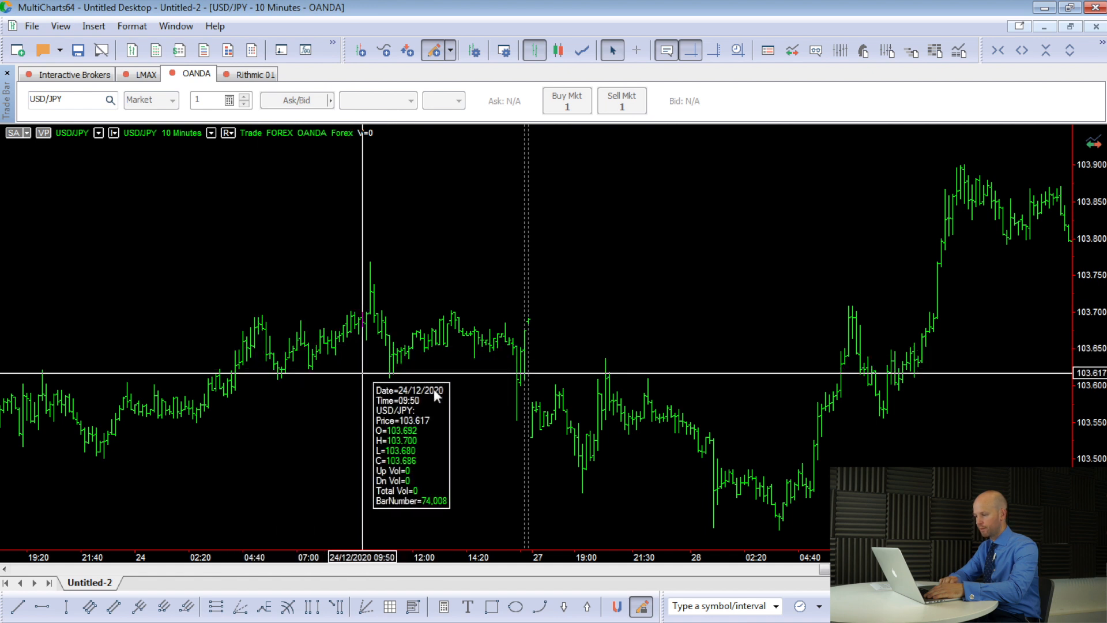
mouse_move(523, 356)
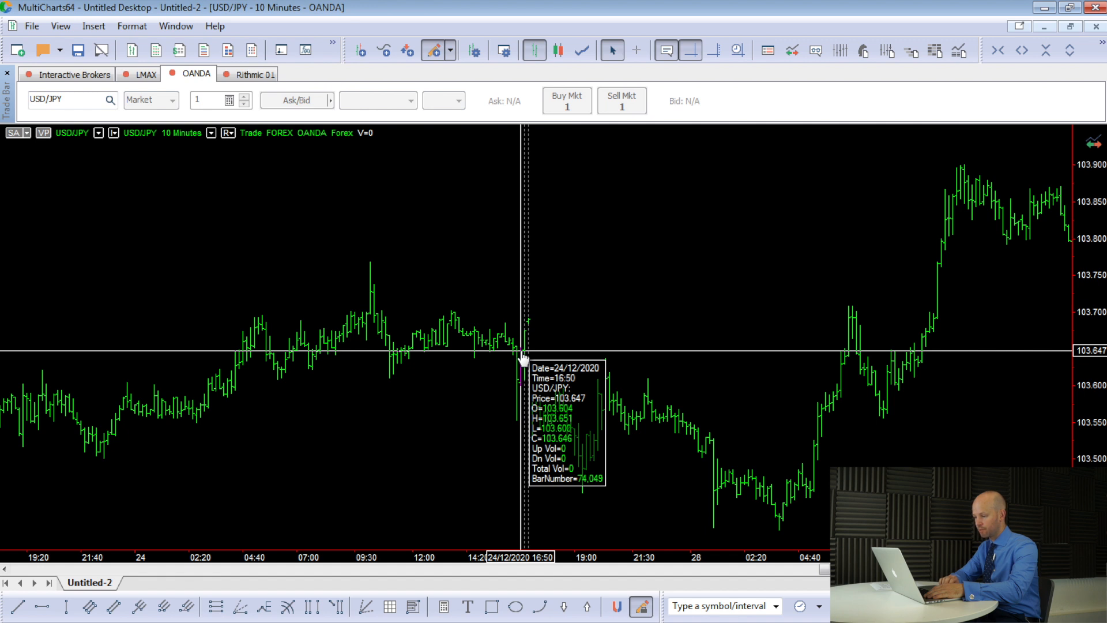
mouse_move(526, 353)
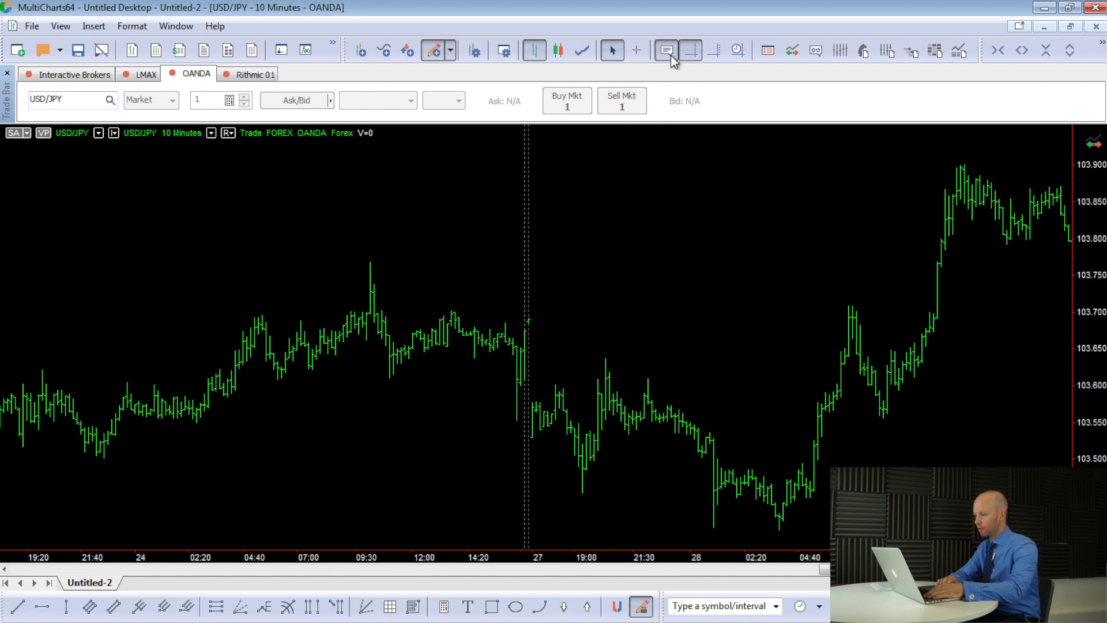
mouse_move(691, 50)
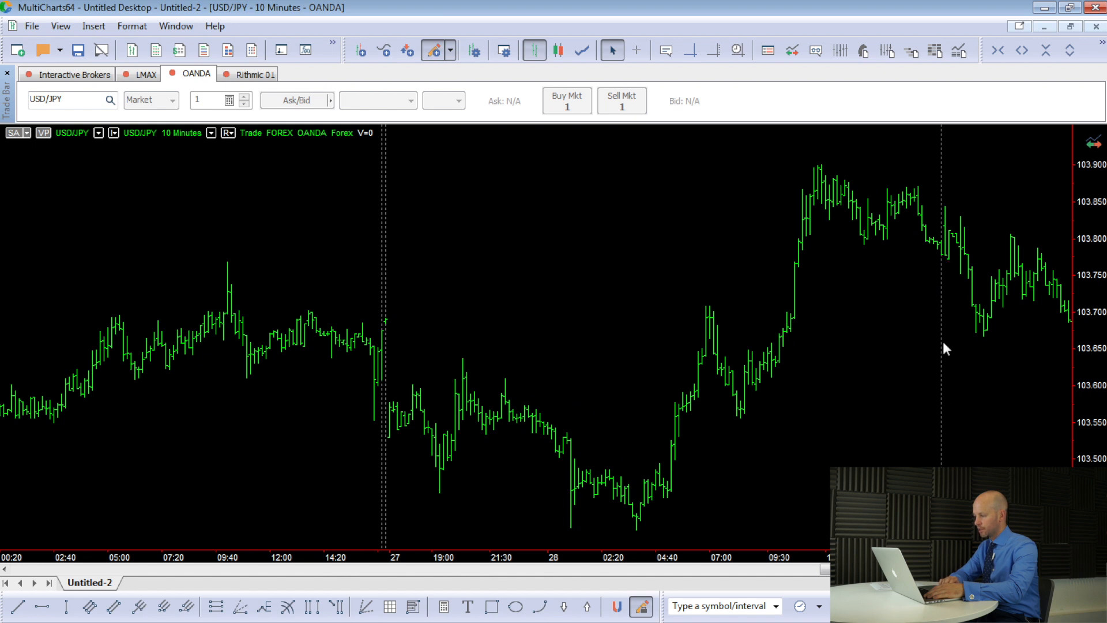
mouse_move(945, 298)
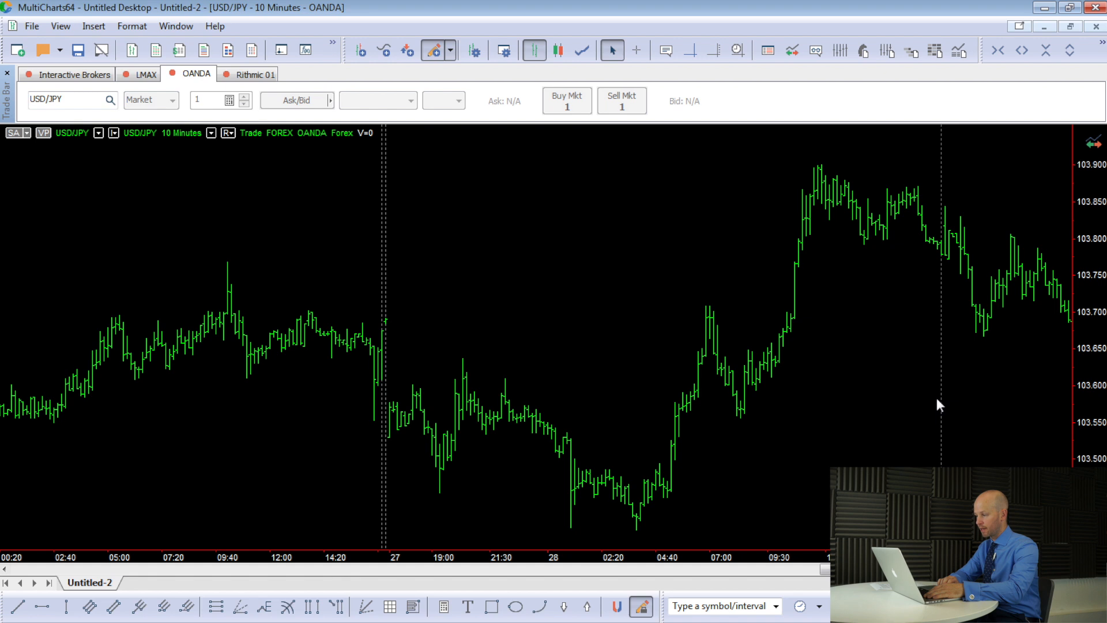
mouse_move(945, 346)
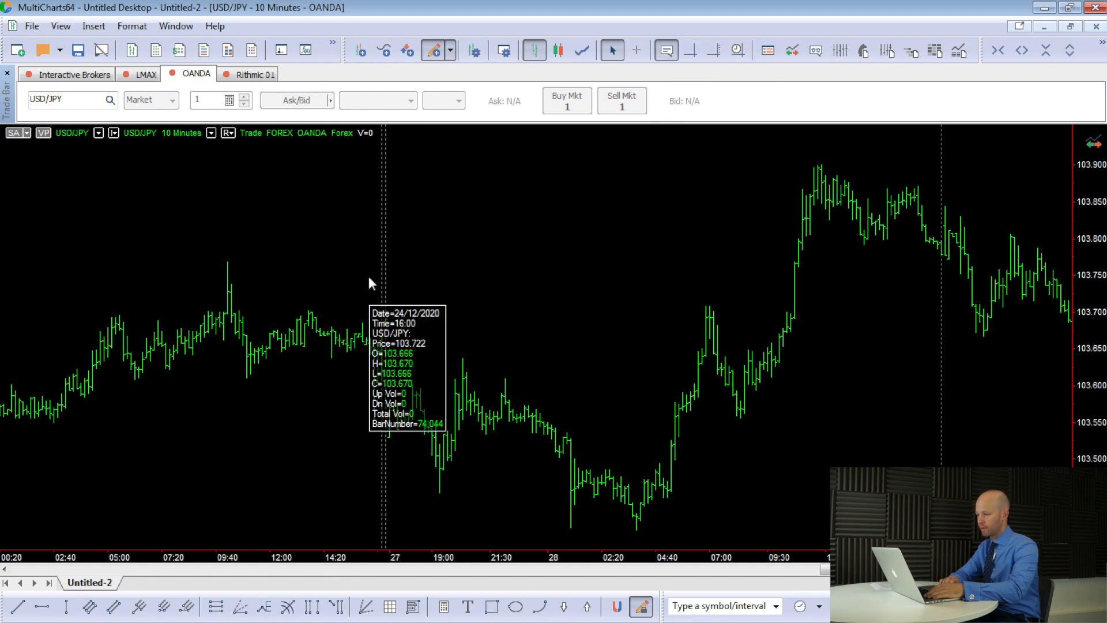
mouse_move(384, 260)
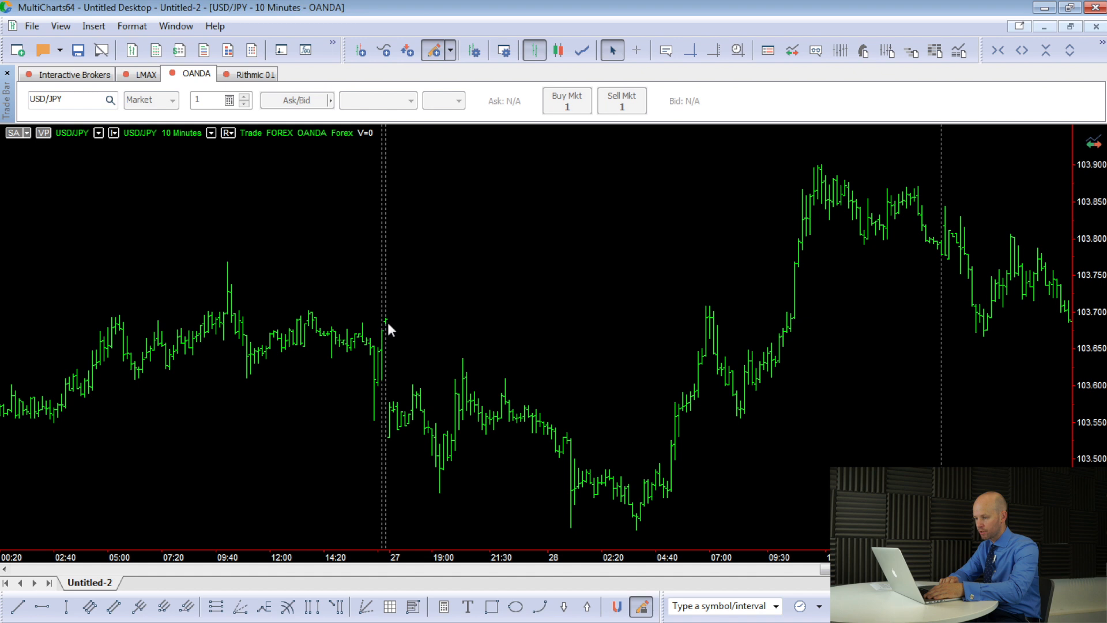
mouse_move(388, 328)
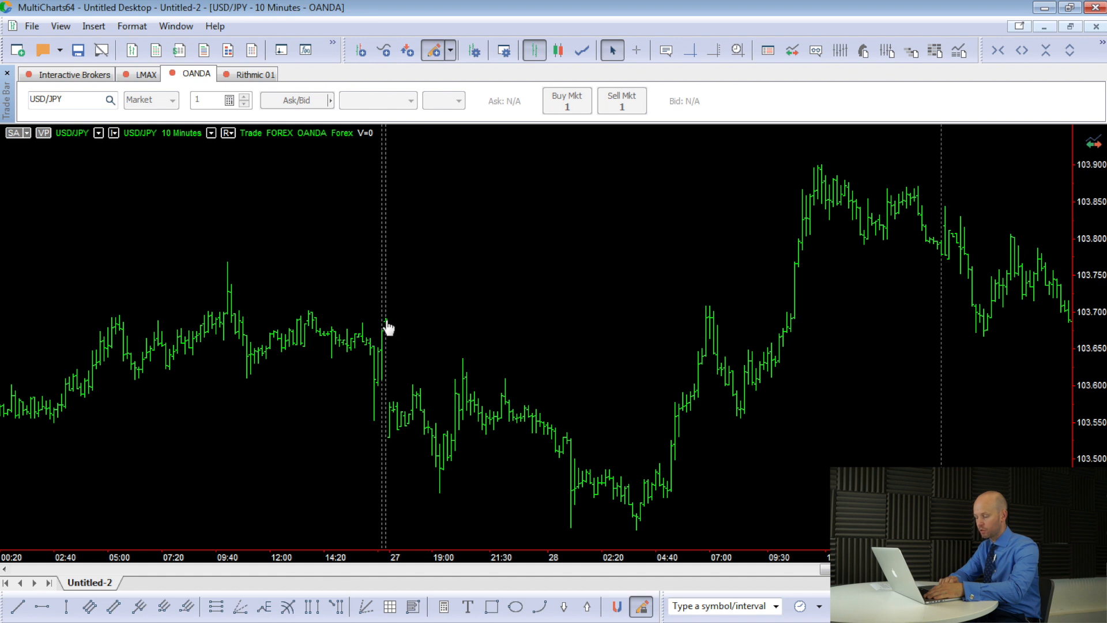
mouse_move(390, 331)
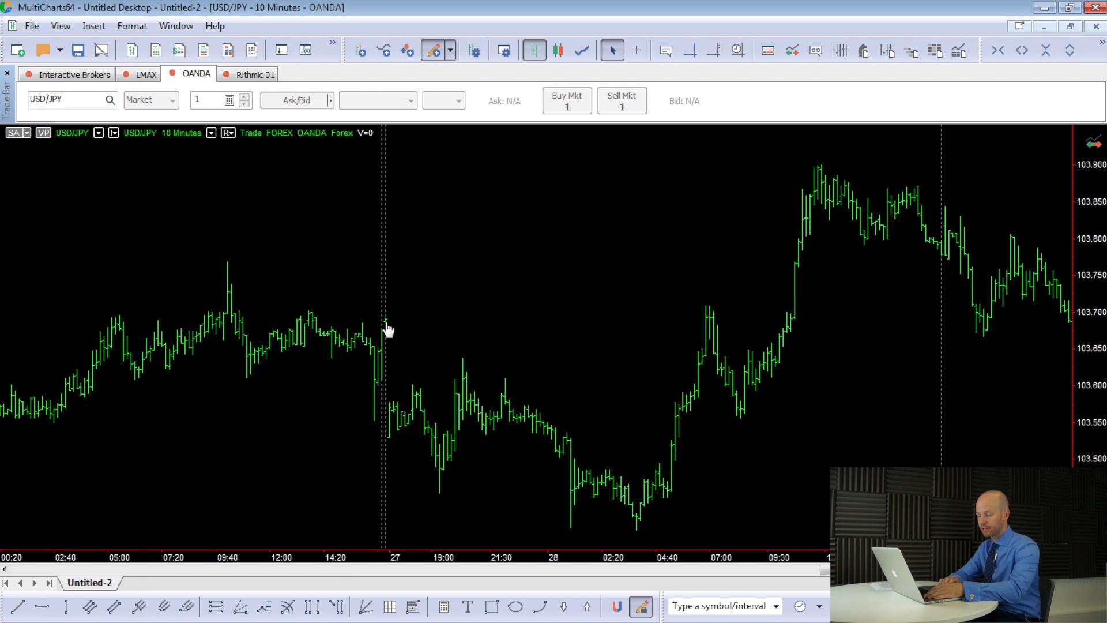
mouse_move(286, 362)
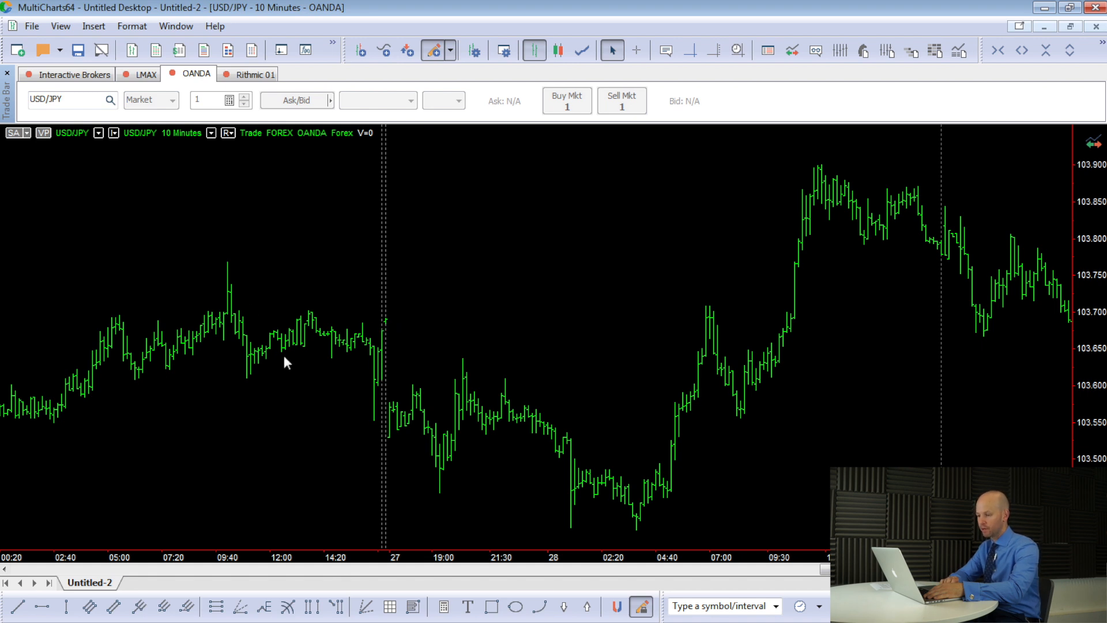
mouse_move(393, 330)
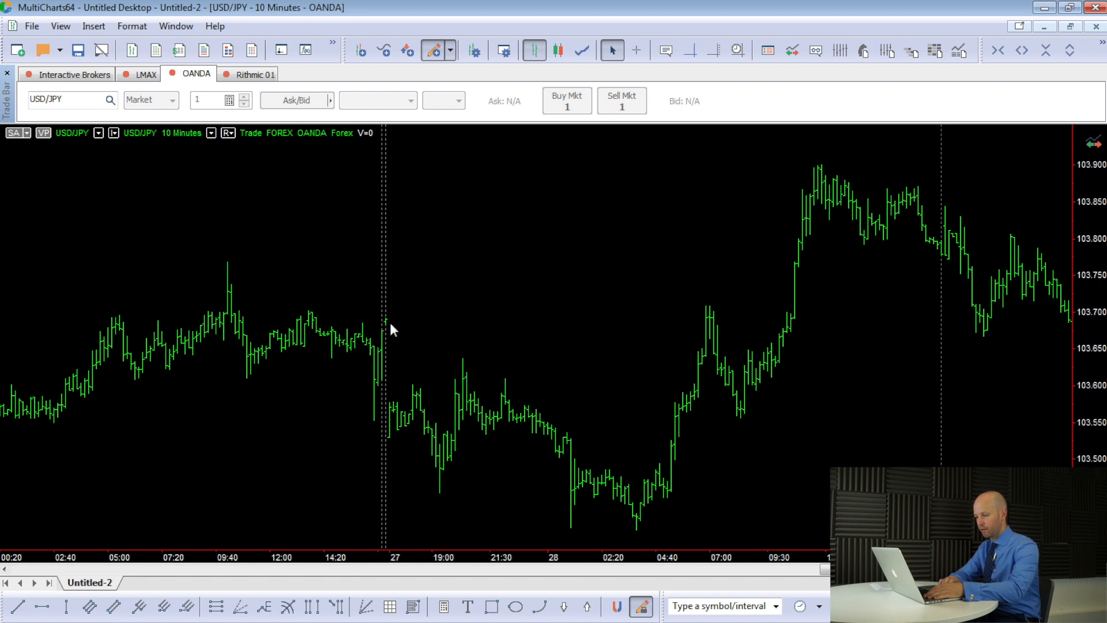
mouse_move(387, 335)
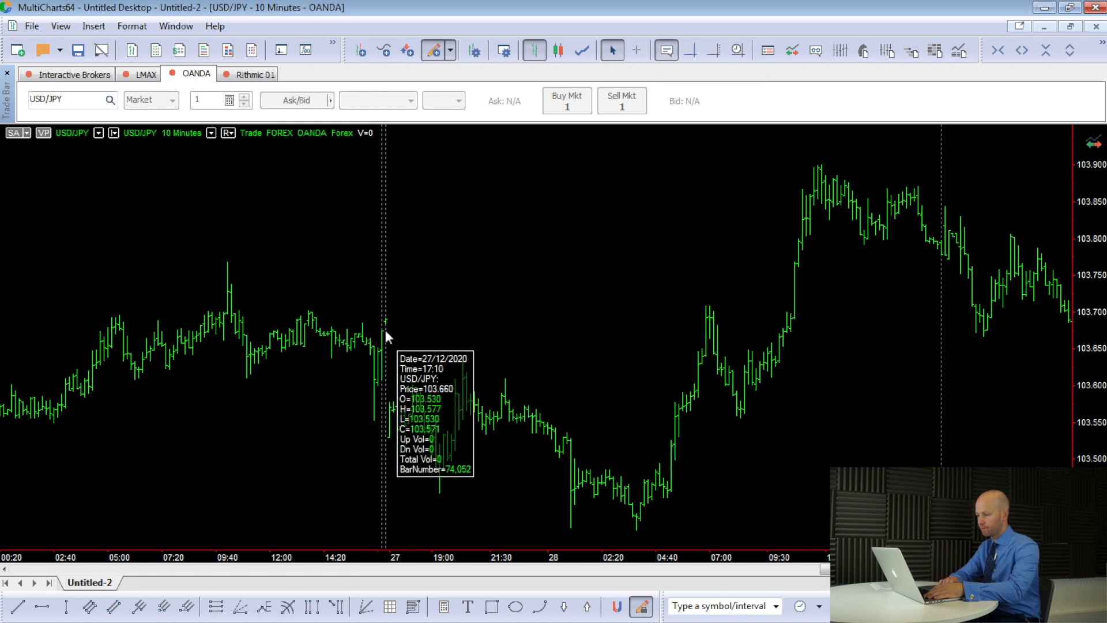
mouse_move(384, 329)
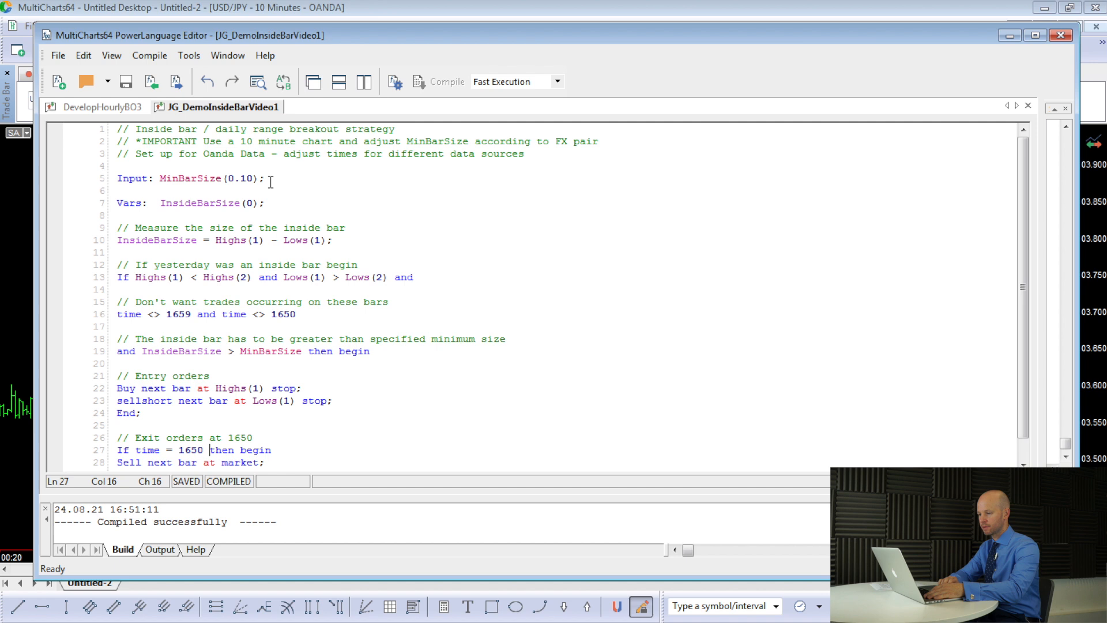
mouse_move(278, 165)
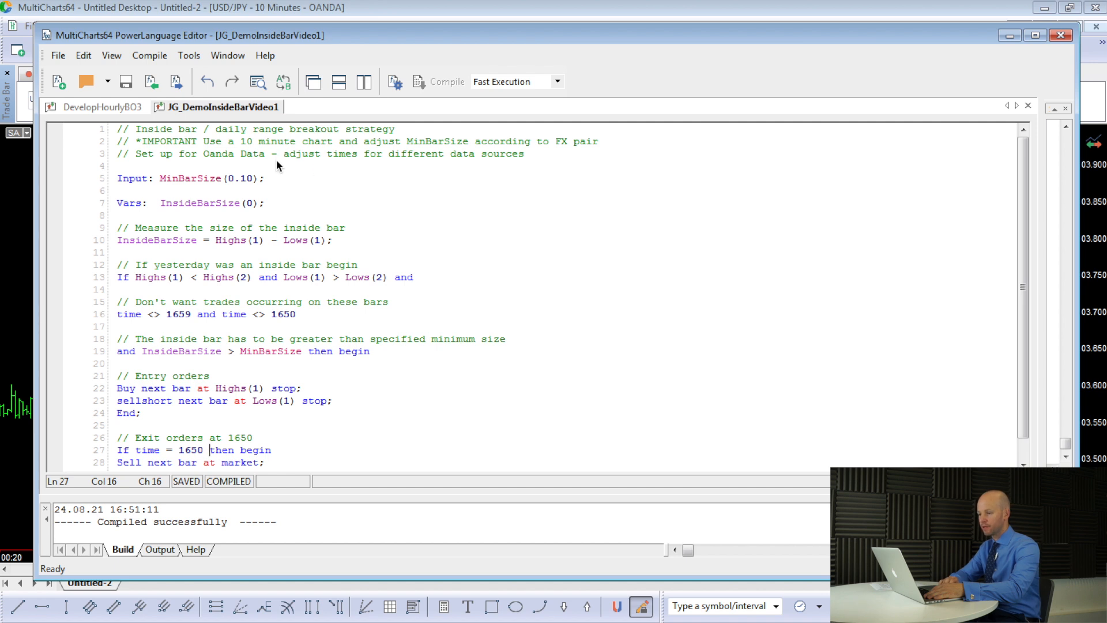
mouse_move(368, 145)
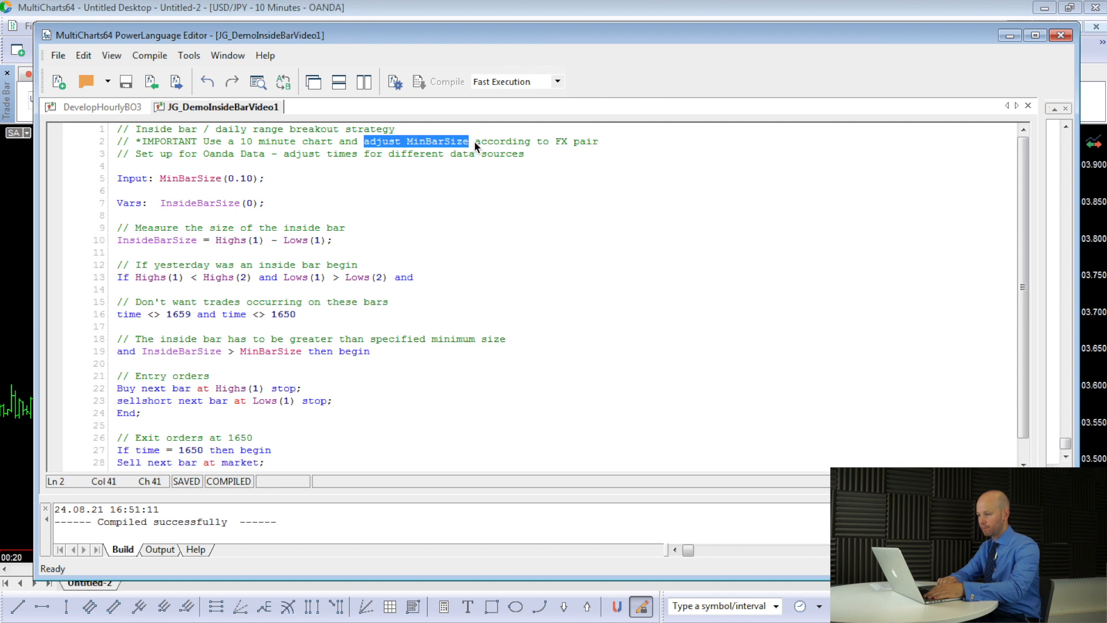
drag(468, 141, 590, 141)
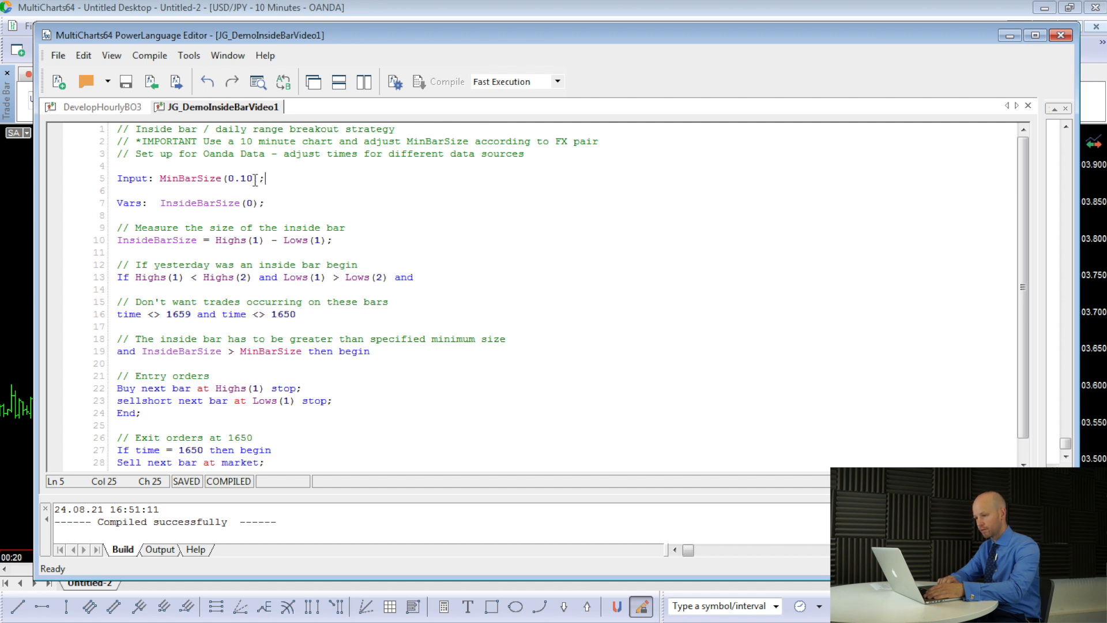
click(251, 203)
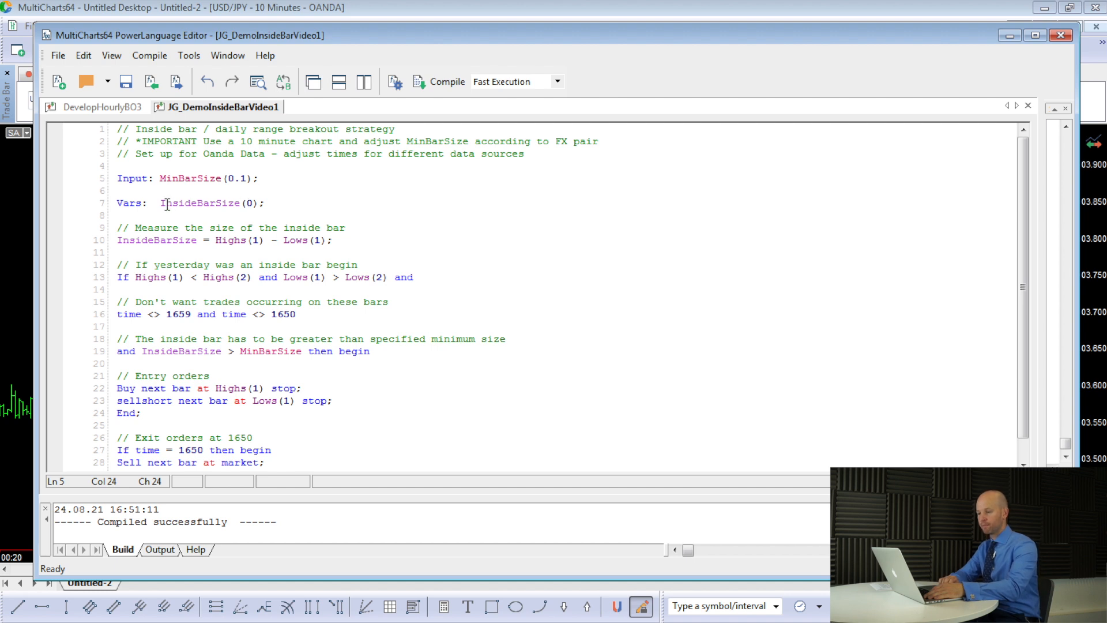
mouse_move(246, 203)
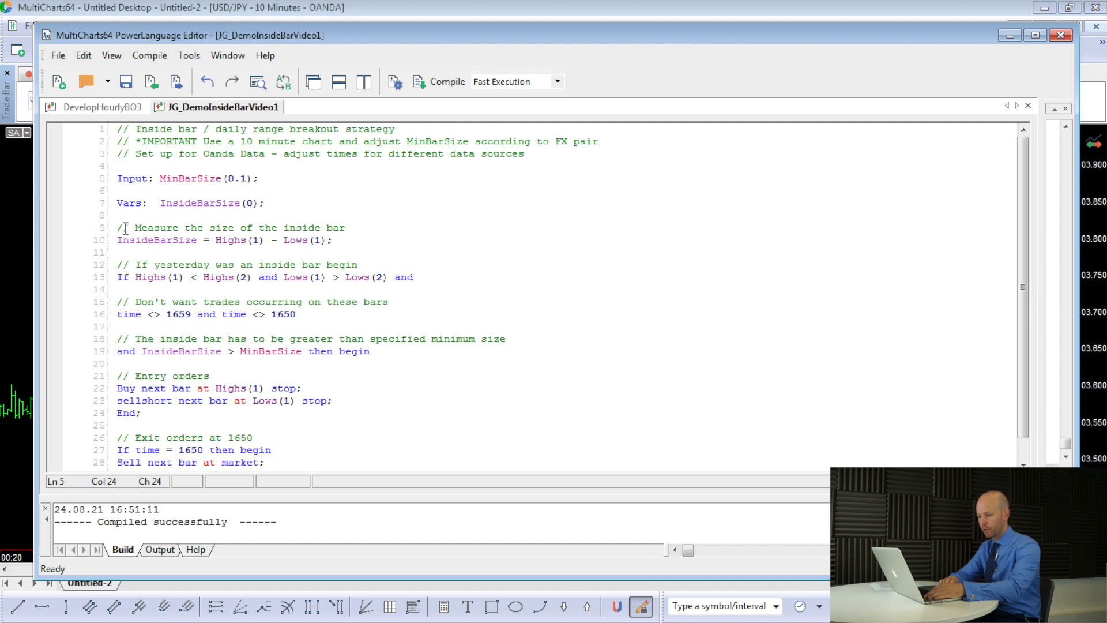
mouse_move(350, 239)
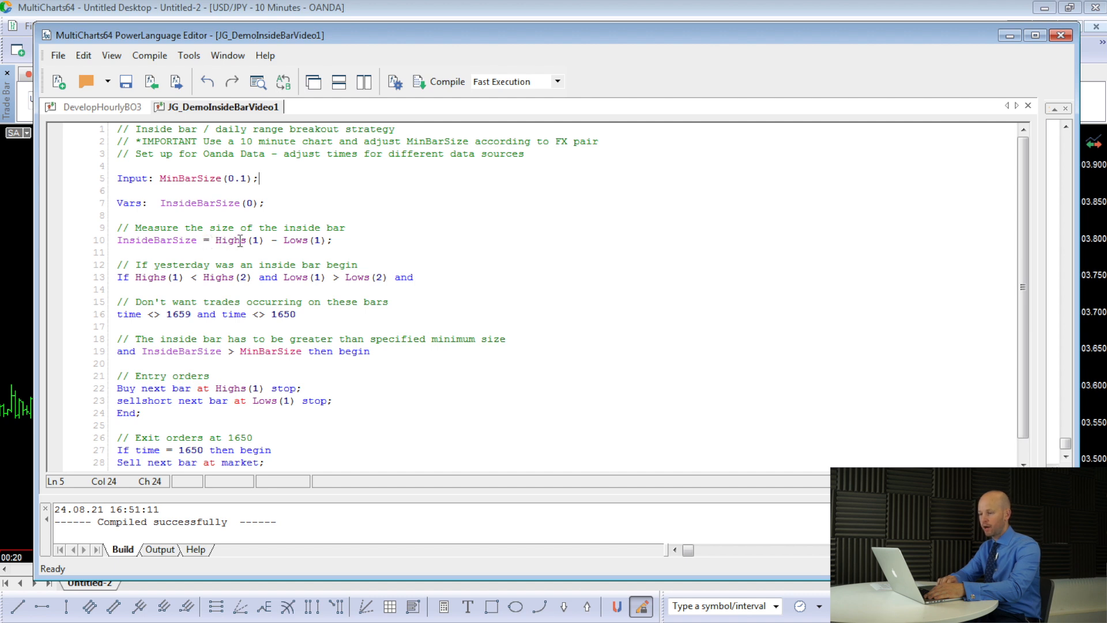
mouse_move(233, 240)
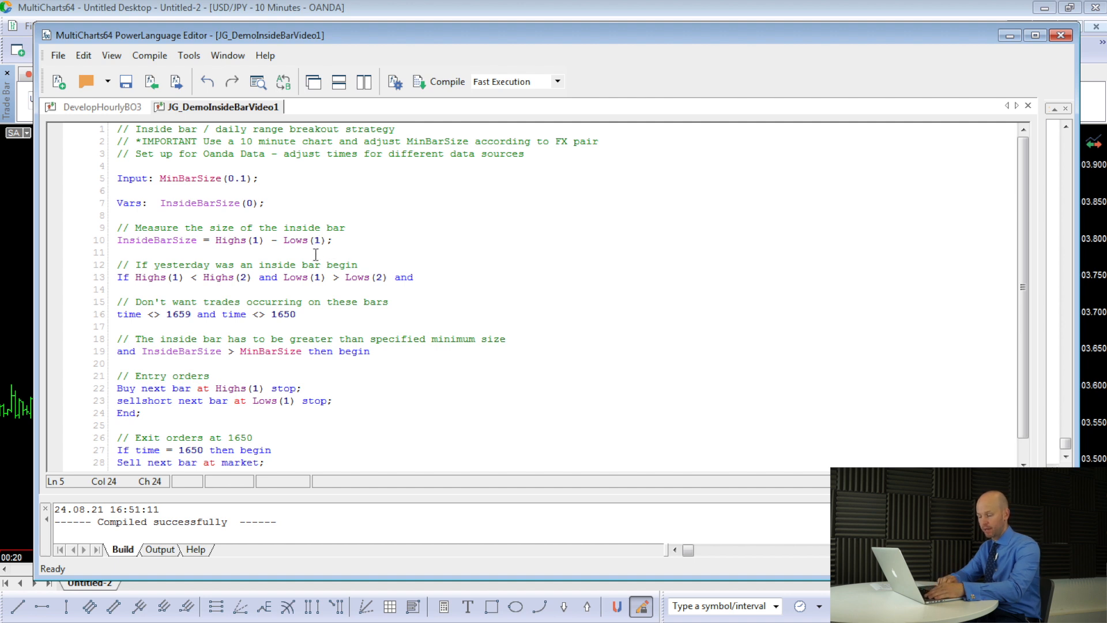
mouse_move(315, 254)
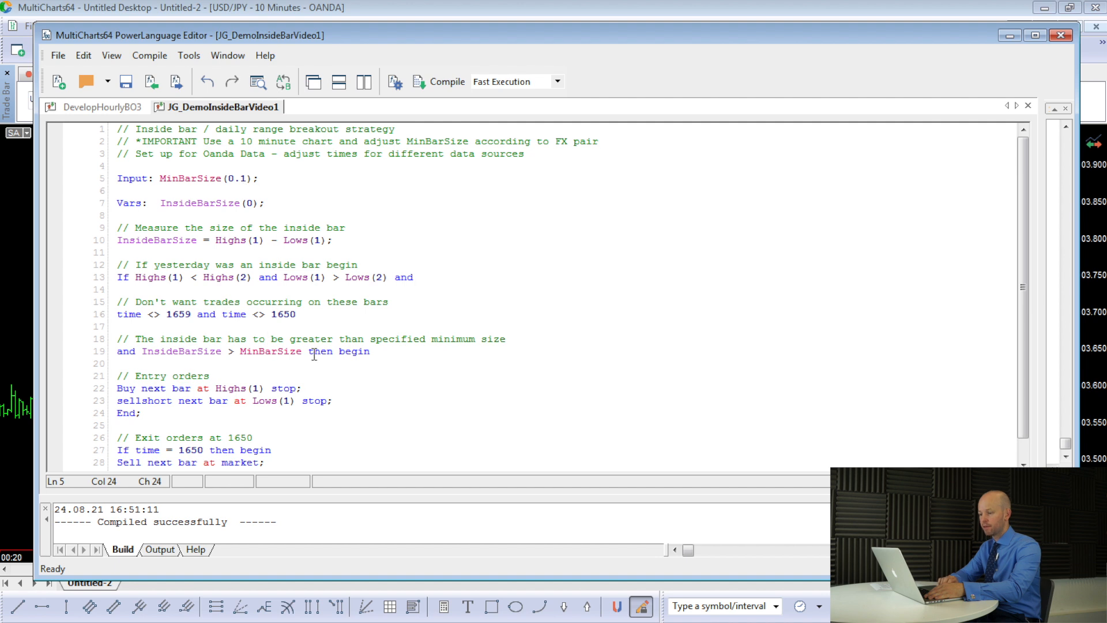
Write the inside-bar size calculation, Buy/SellShort stop entries and 'Exit orders at 1650' block
click(258, 178)
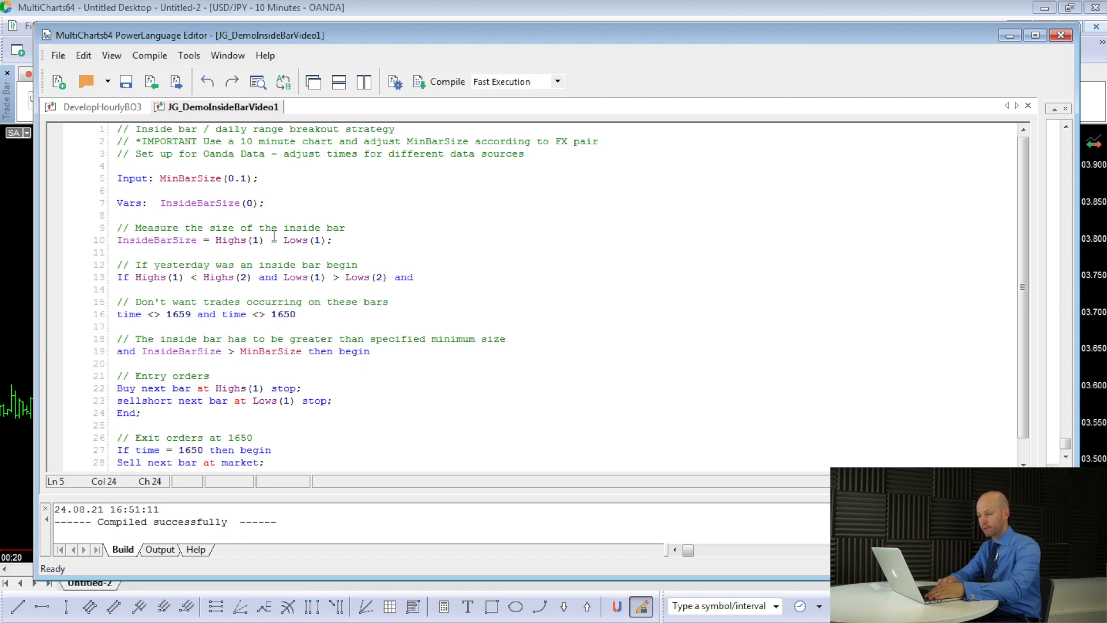
click(380, 352)
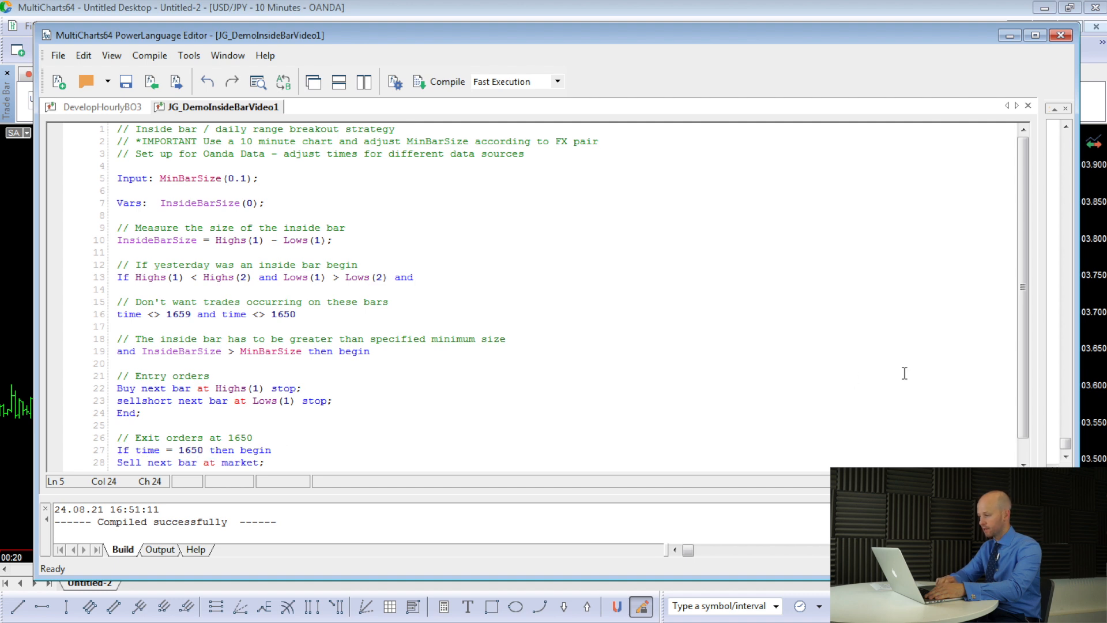
Add 'buytocover next bar at market;' and 'End;' after the Sell line in the exit block
scroll(down, 3)
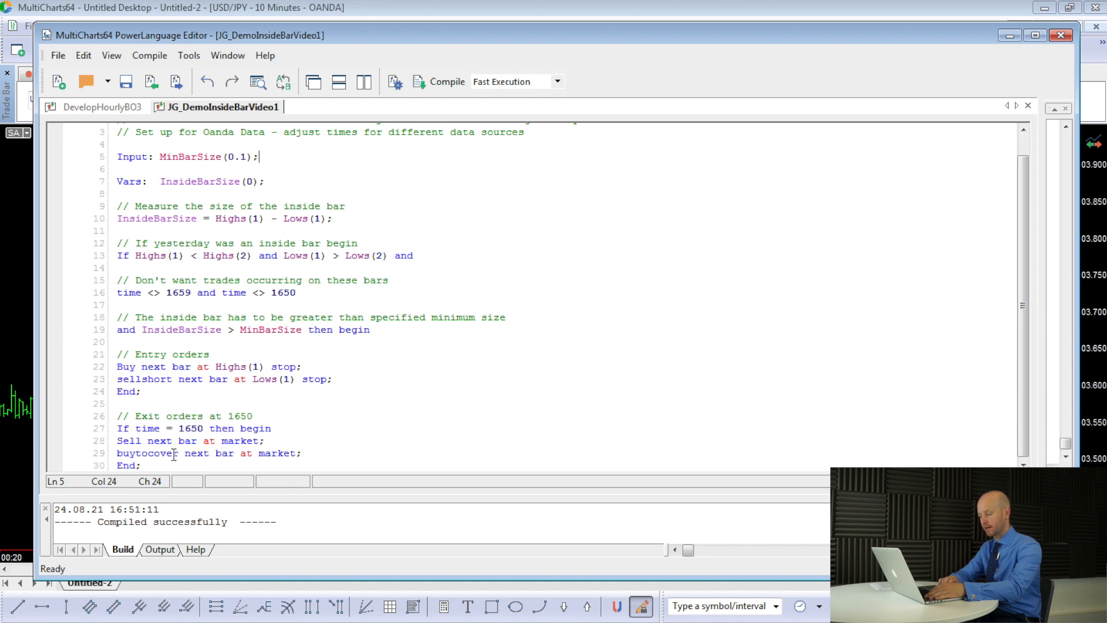
mouse_move(290, 459)
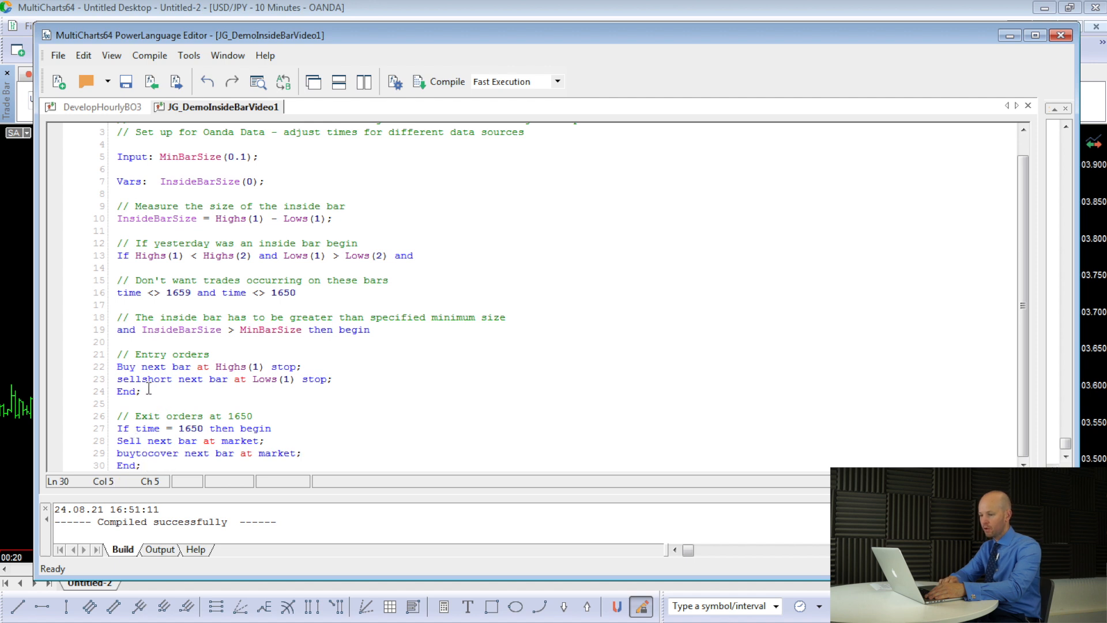
click(141, 391)
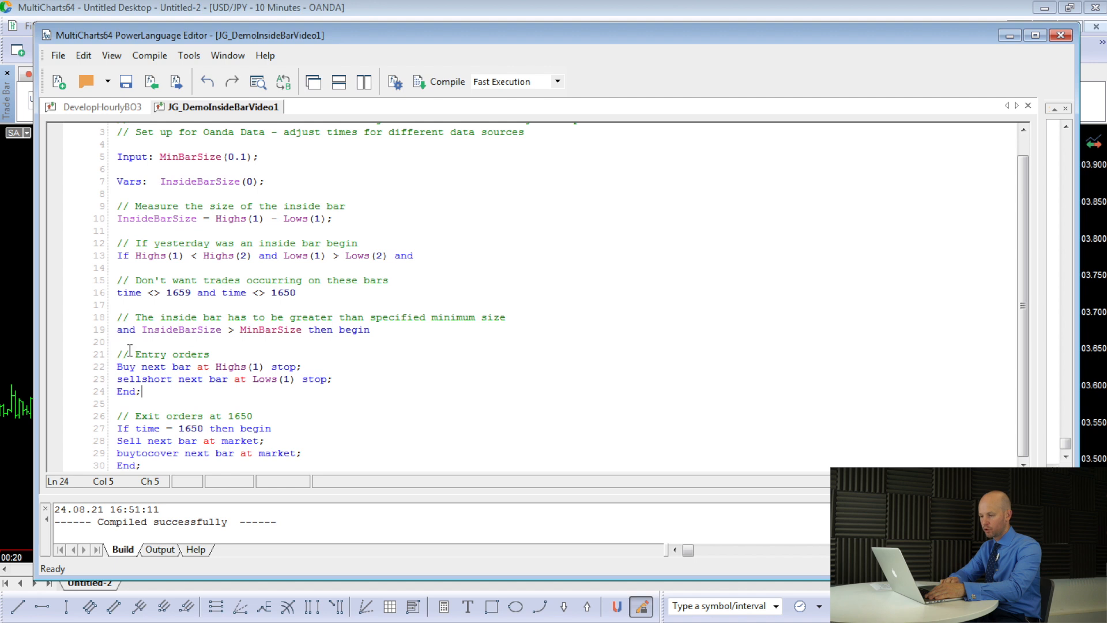
click(153, 380)
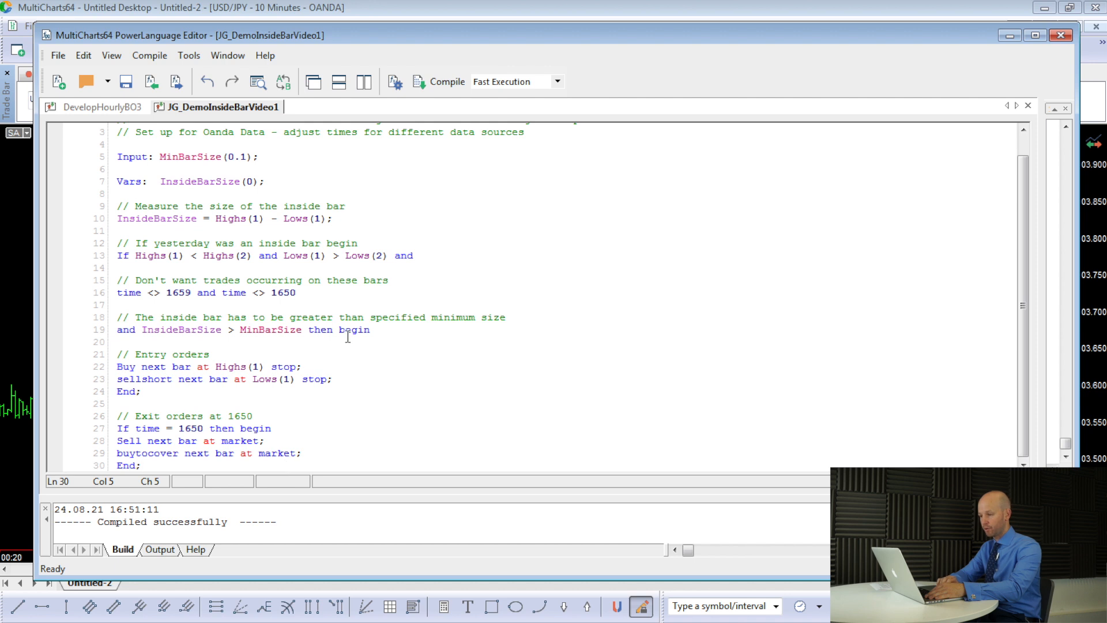
Compile the updated inside-bar strategy so the Build pane reports 'Compiled successfully'
click(447, 81)
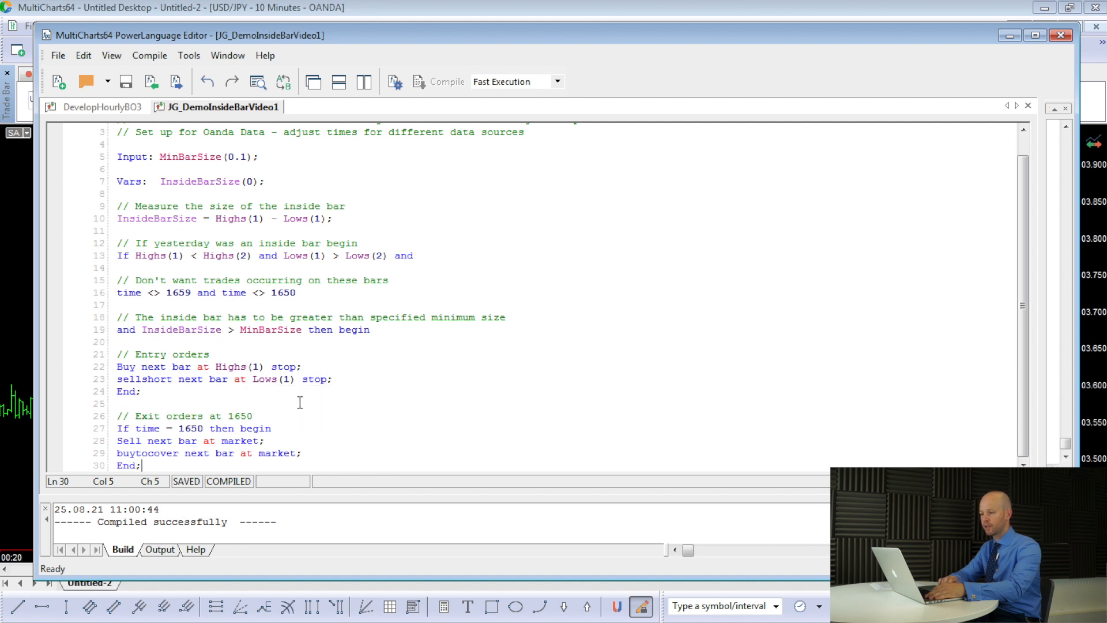
mouse_move(29, 260)
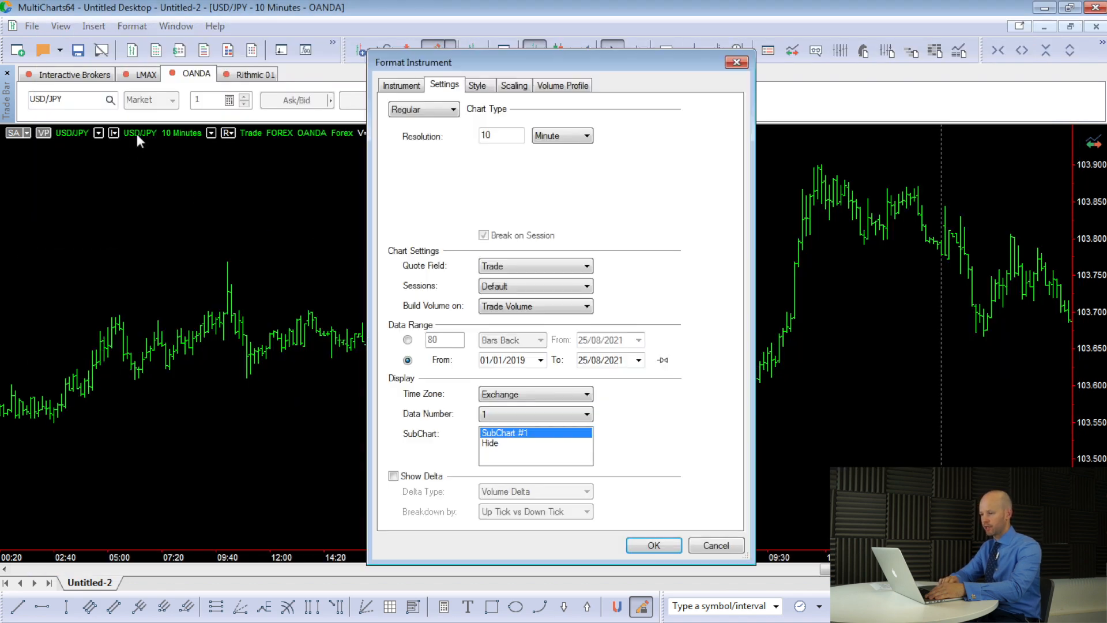
Set the chart's Data Range From year to 2008 and apply it
click(514, 360)
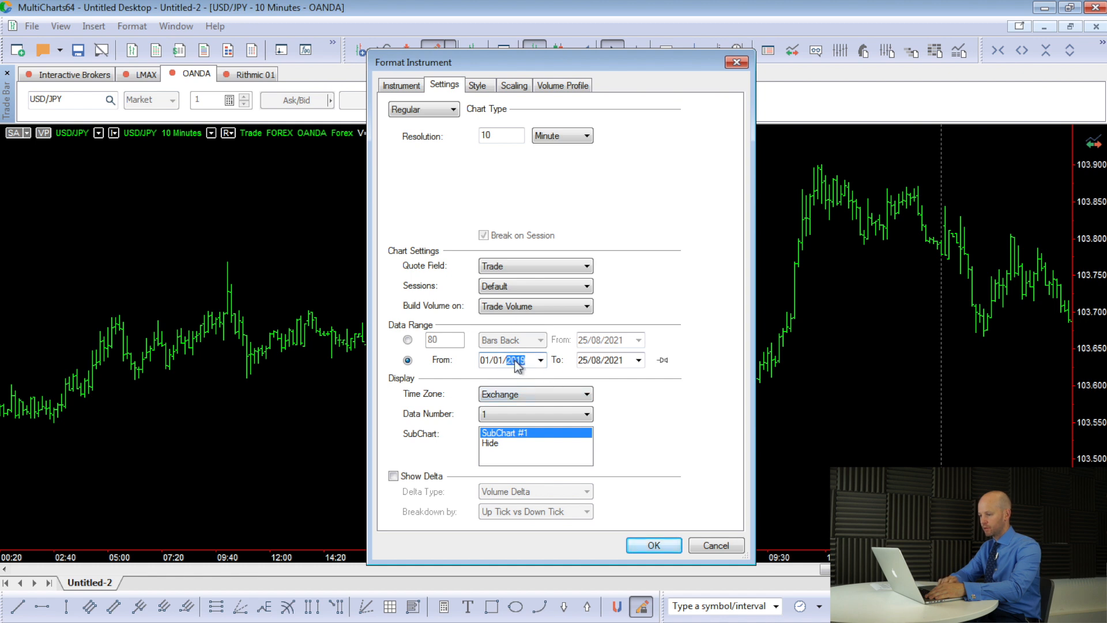
mouse_move(525, 384)
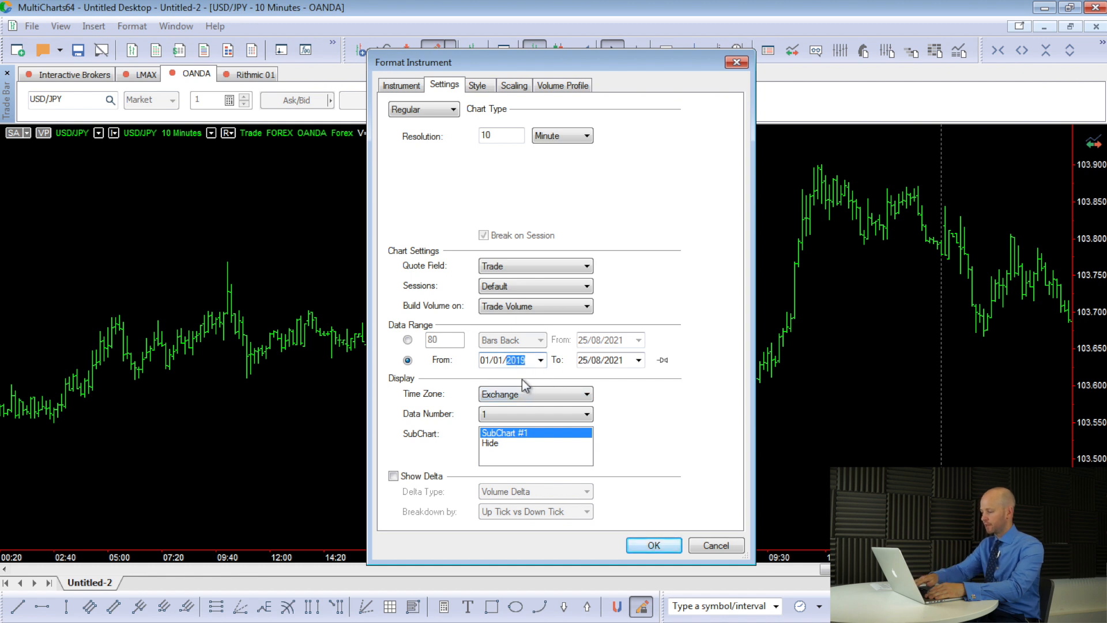
text(08)
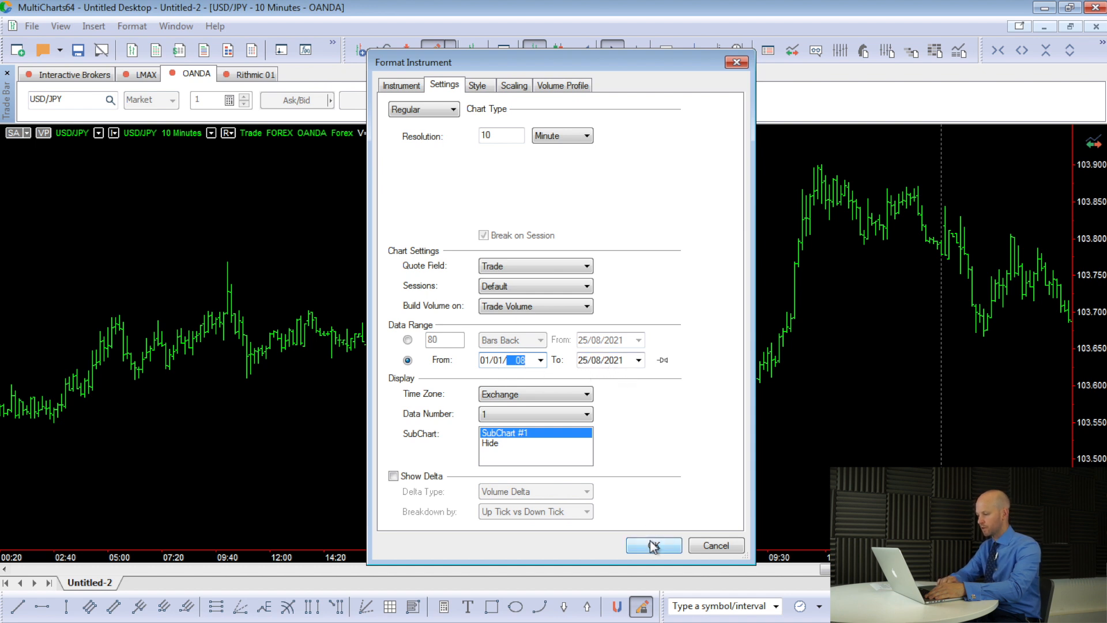
click(652, 545)
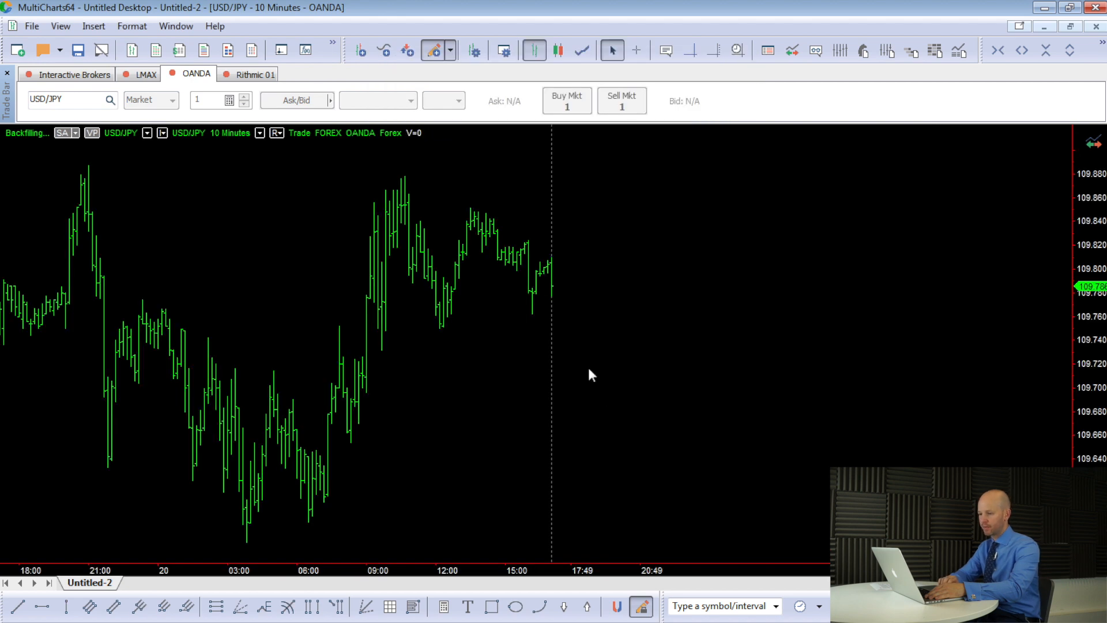
mouse_move(499, 353)
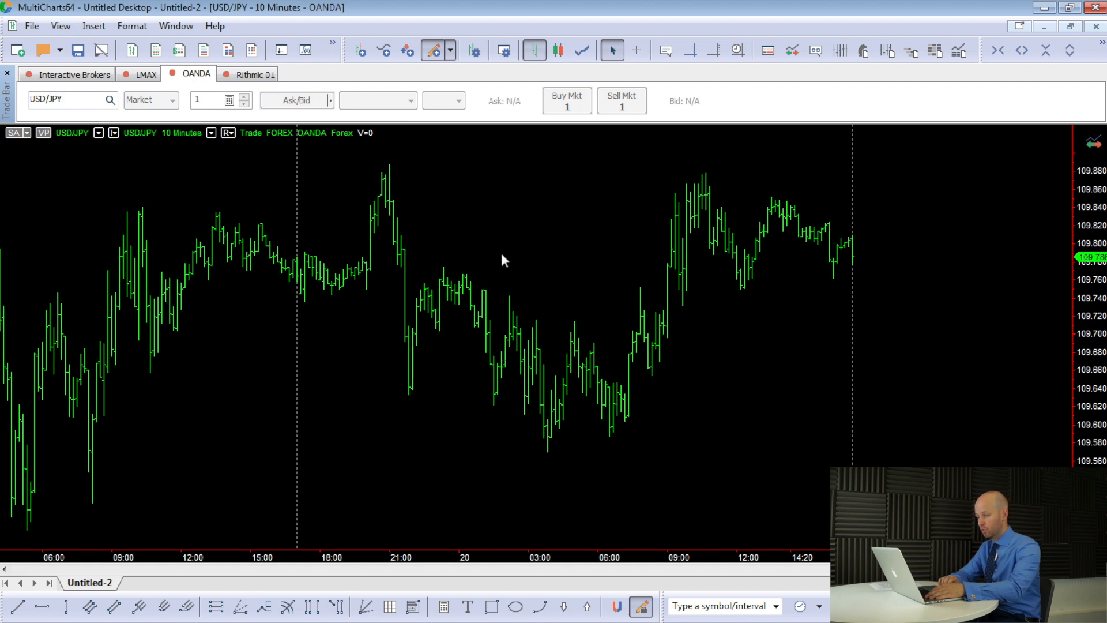
Insert the JG_DemoInsideBarVideo1 signal on the USD/JPY chart from the Signals list
right_click(504, 261)
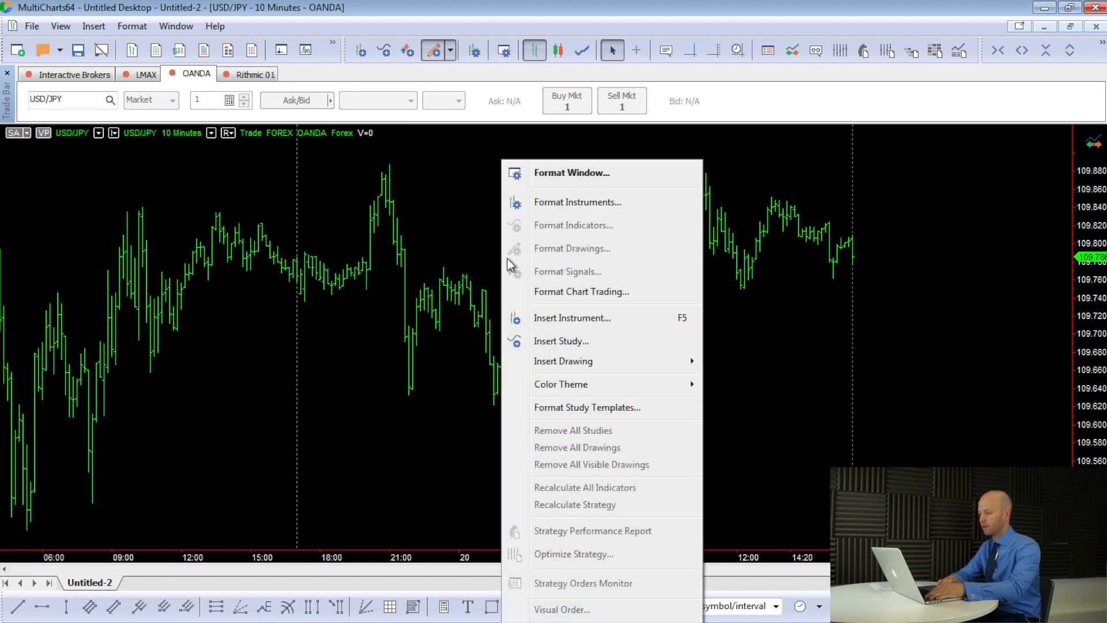
click(560, 340)
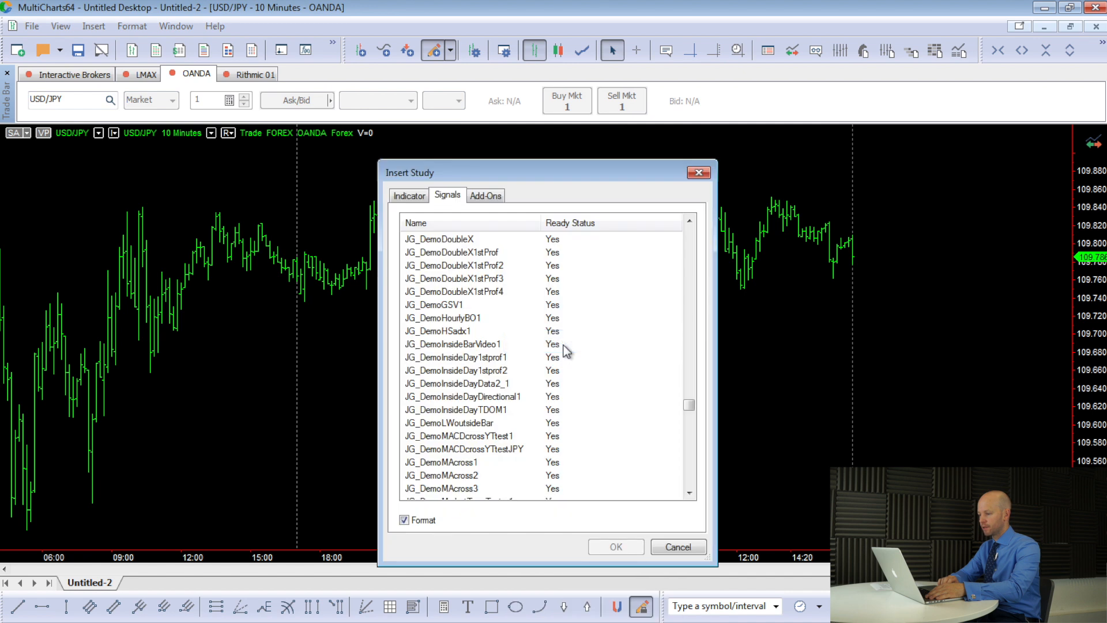
mouse_move(570, 376)
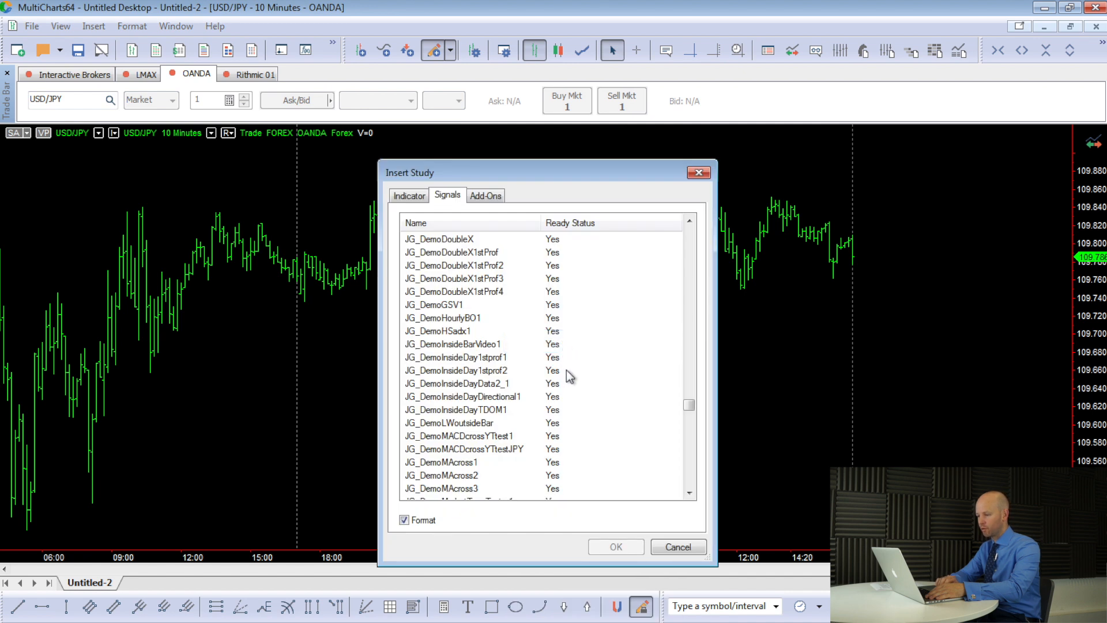
click(453, 344)
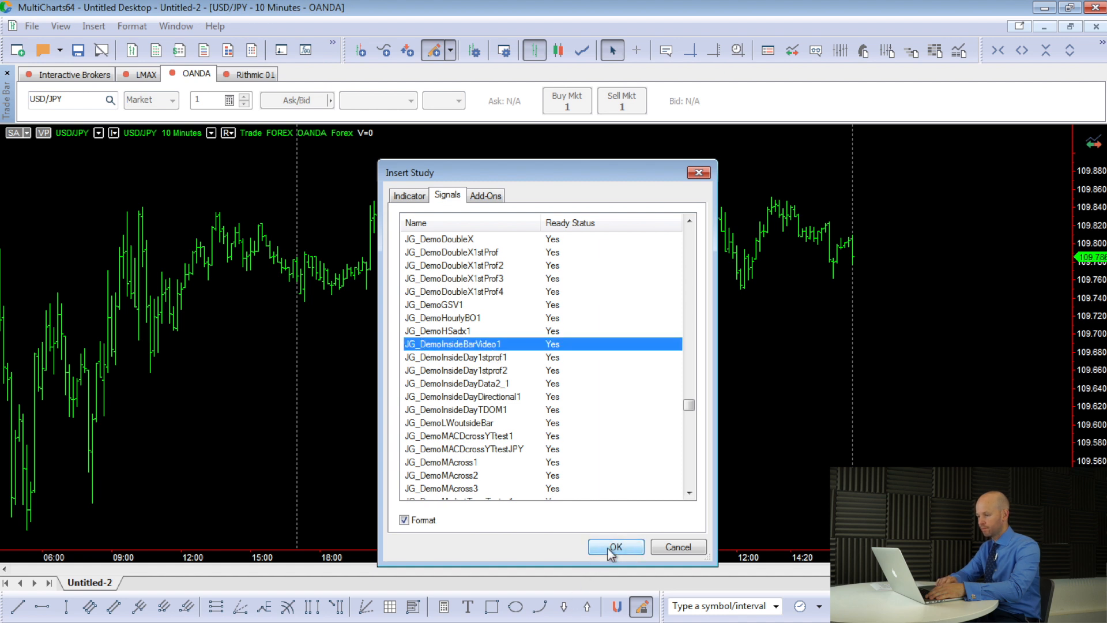
click(613, 547)
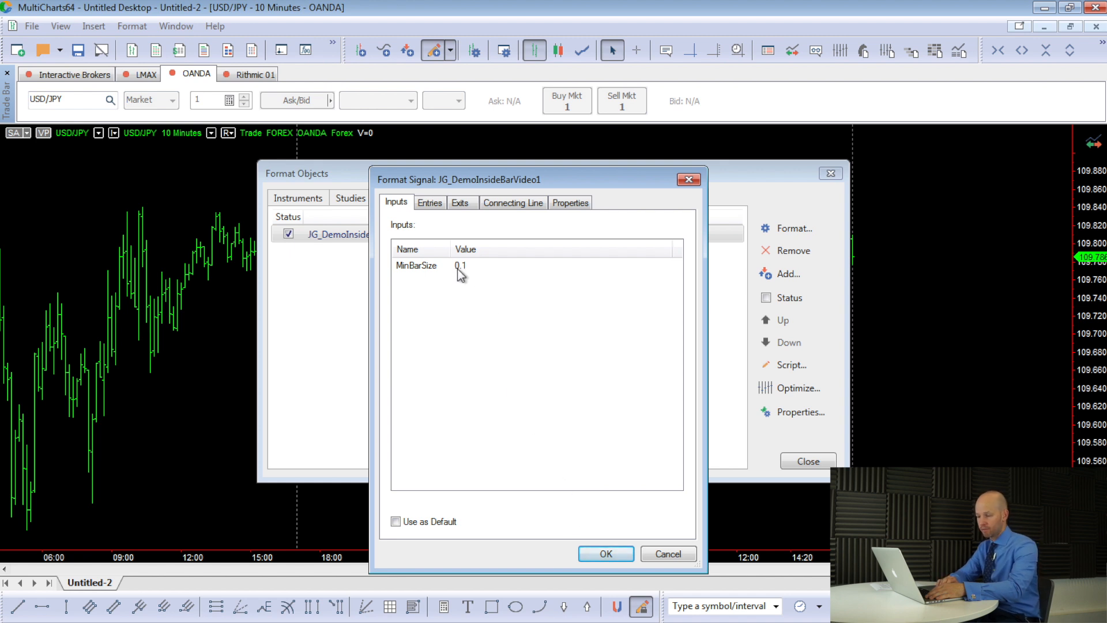
mouse_move(472, 276)
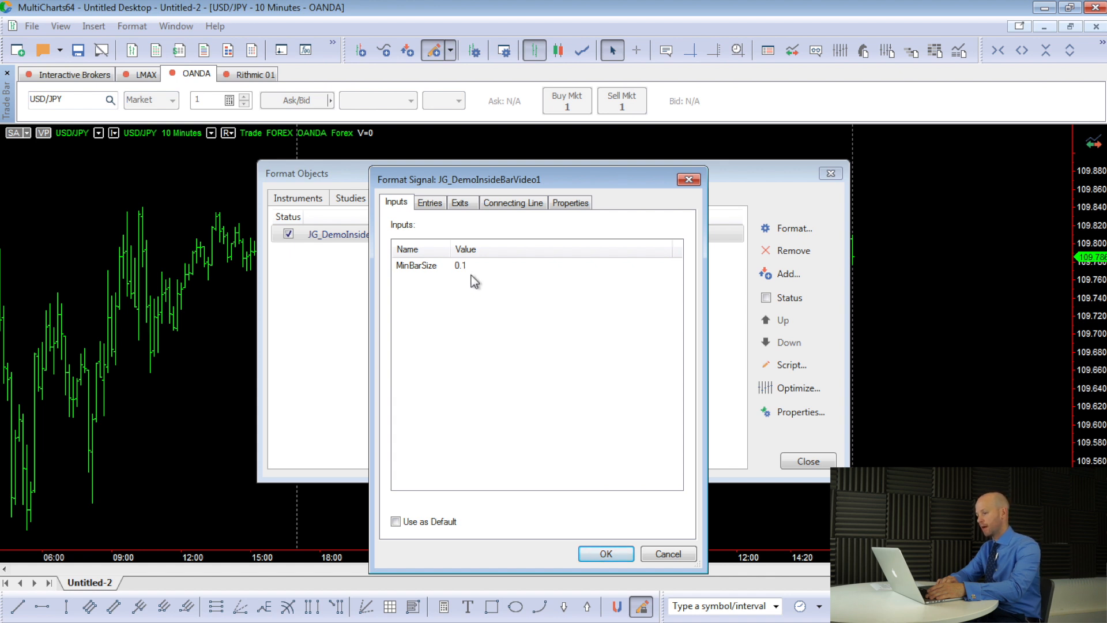
mouse_move(526, 386)
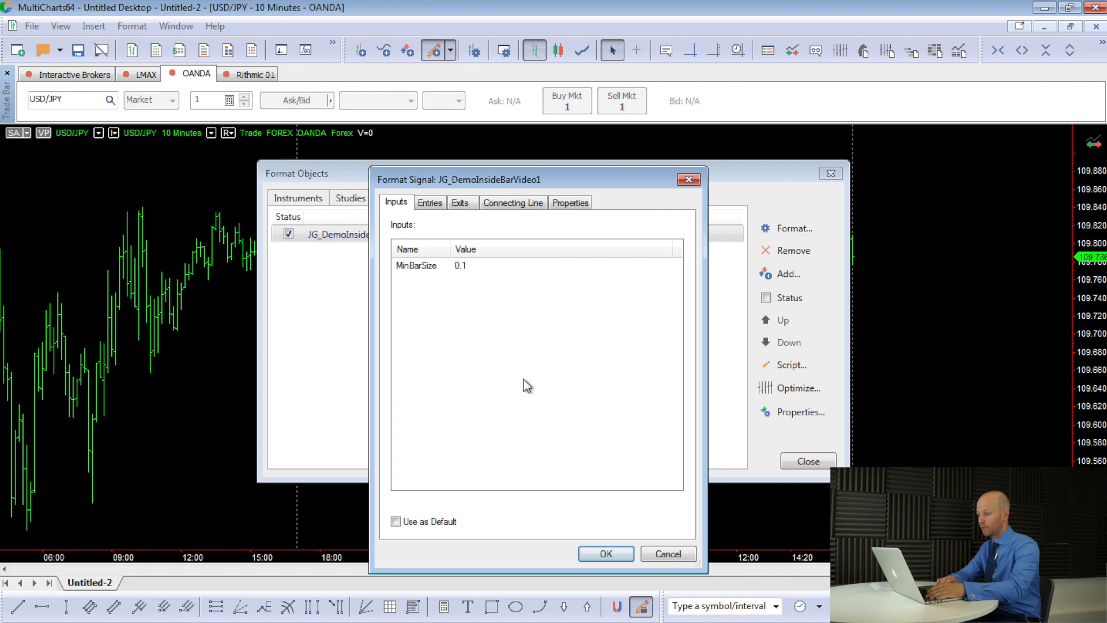
Accept the signal's 0.1 MinBarSize input and set the strategy's Base Currency to JPY
click(604, 553)
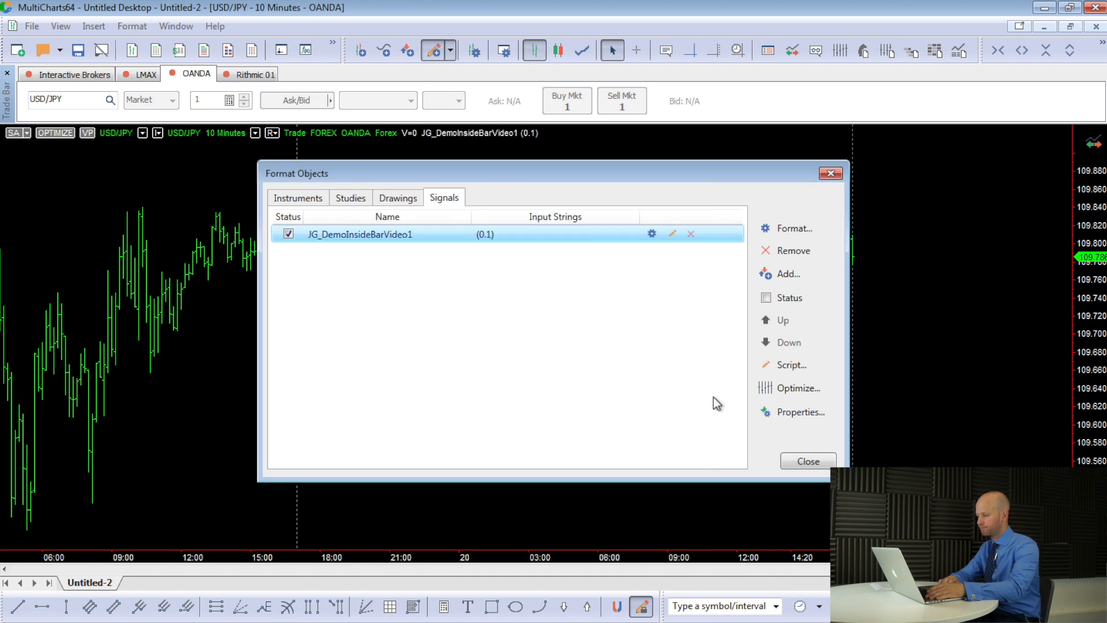
click(799, 411)
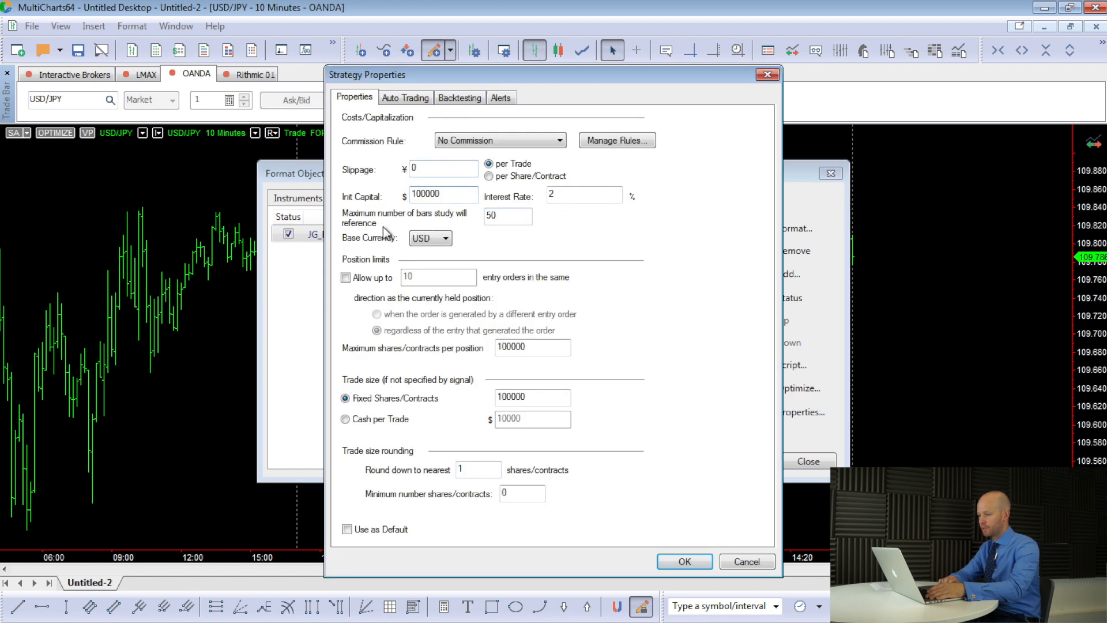
click(446, 238)
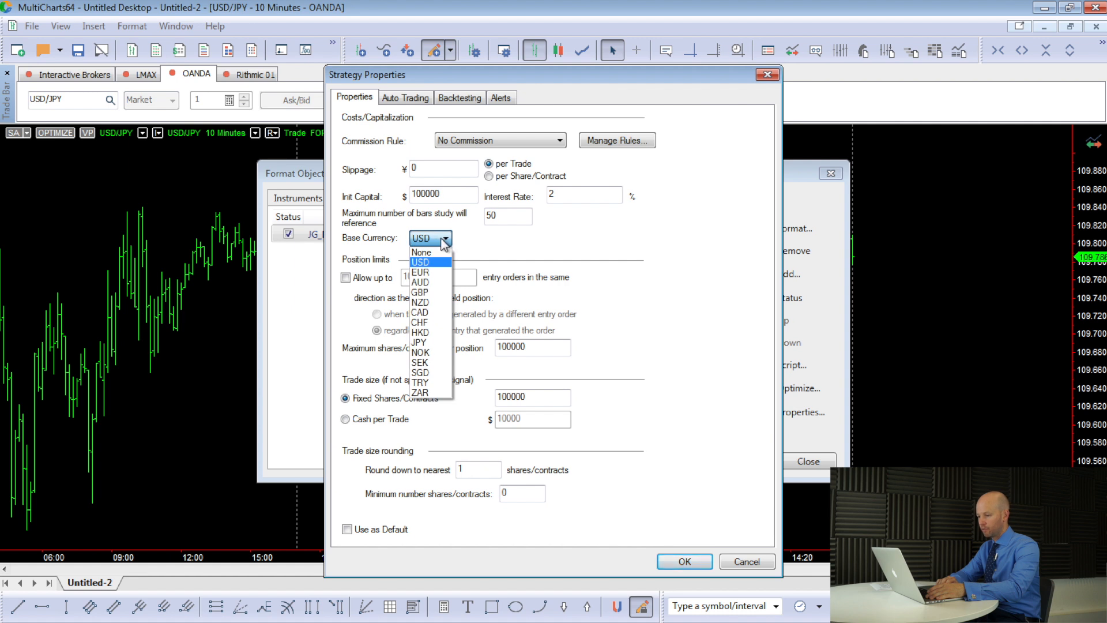
mouse_move(421, 344)
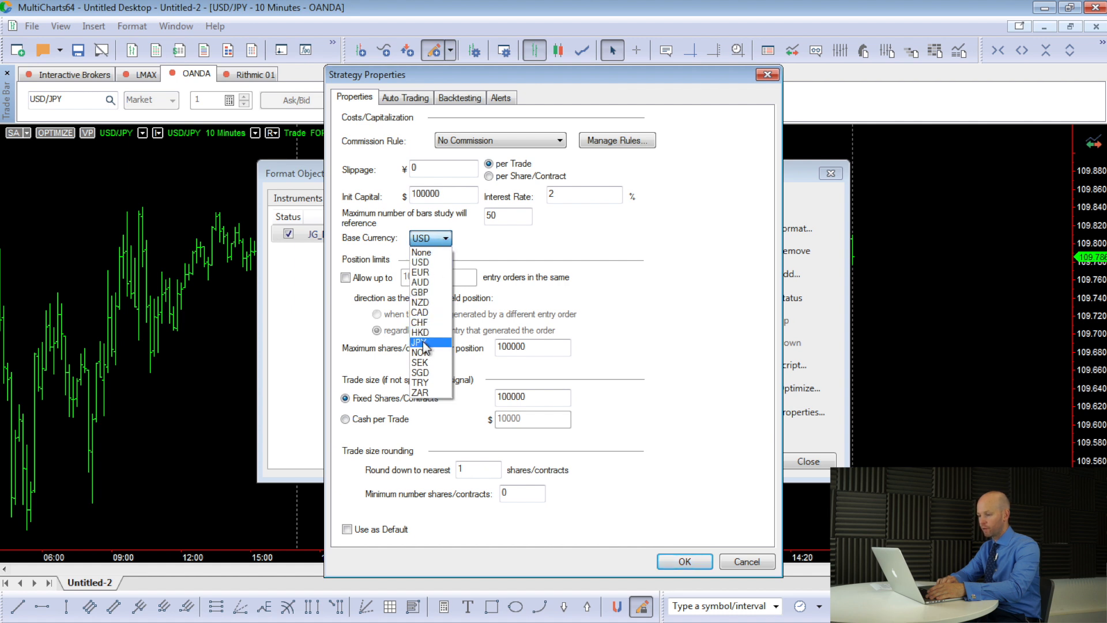
click(420, 344)
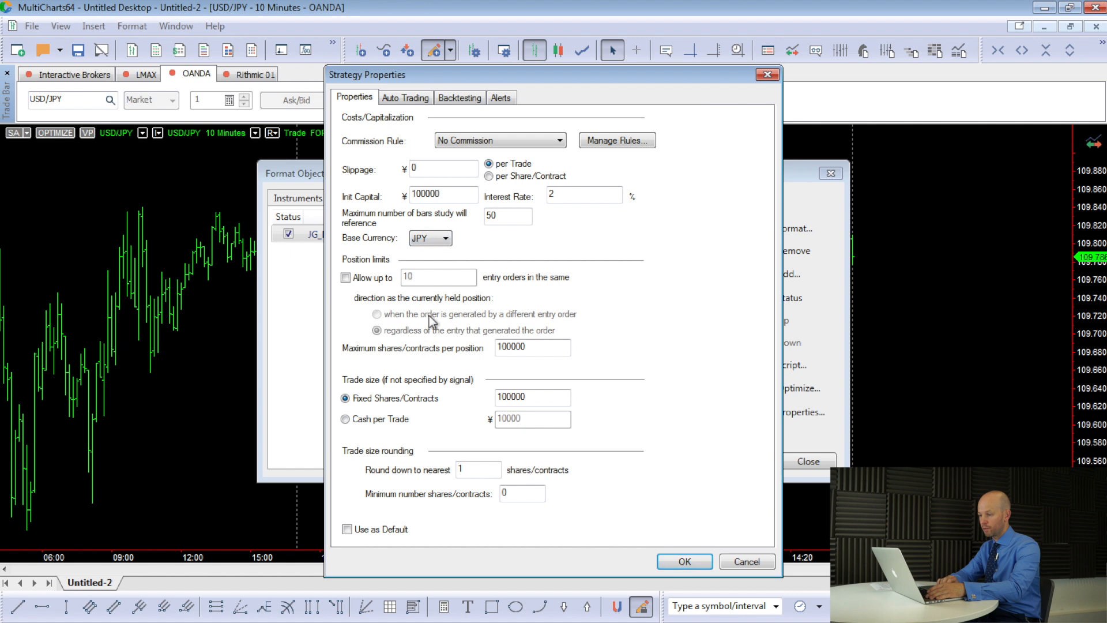
mouse_move(503, 420)
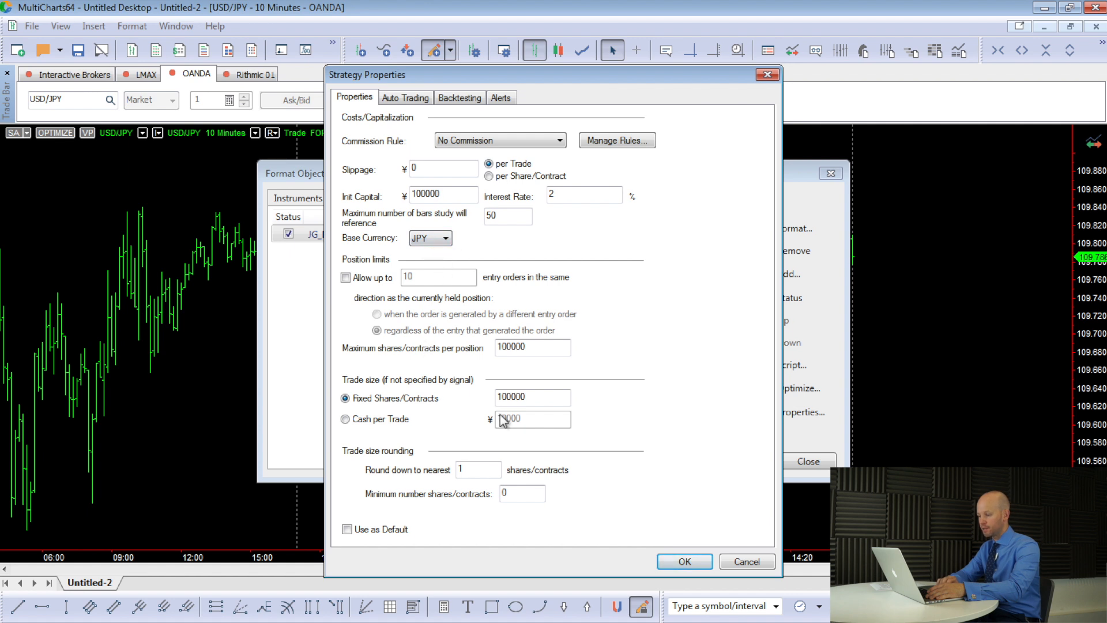
click(533, 397)
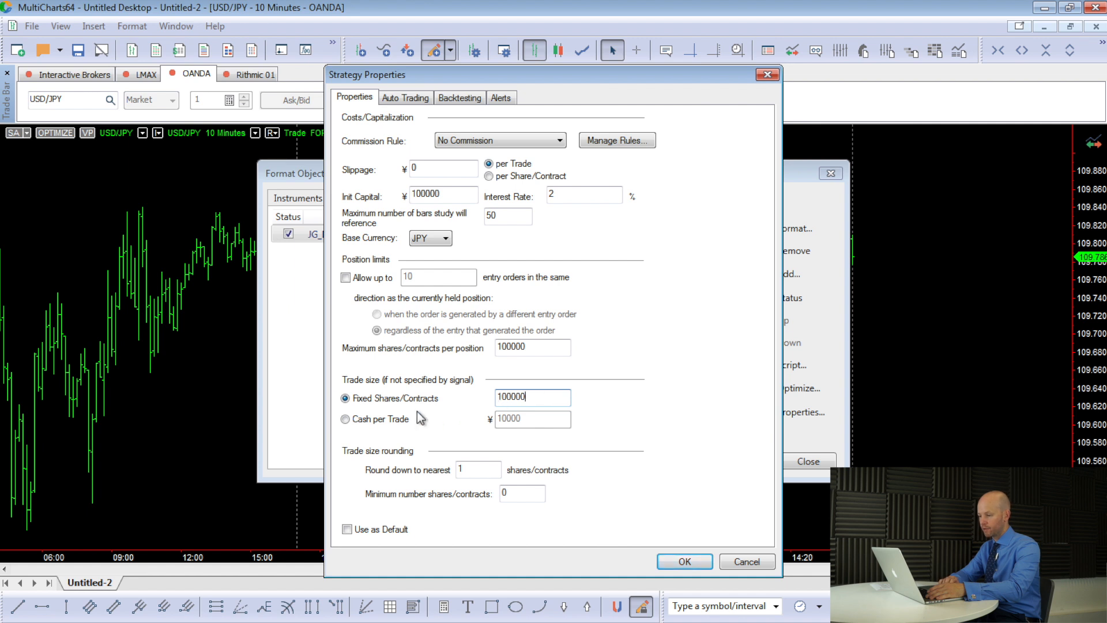
mouse_move(472, 402)
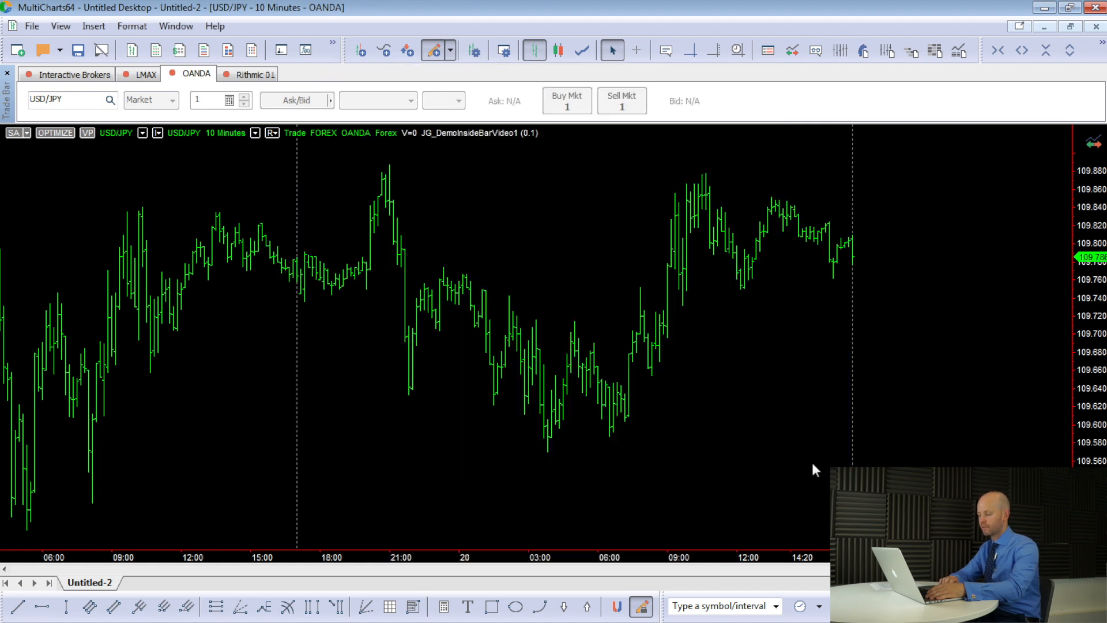
mouse_move(1010, 131)
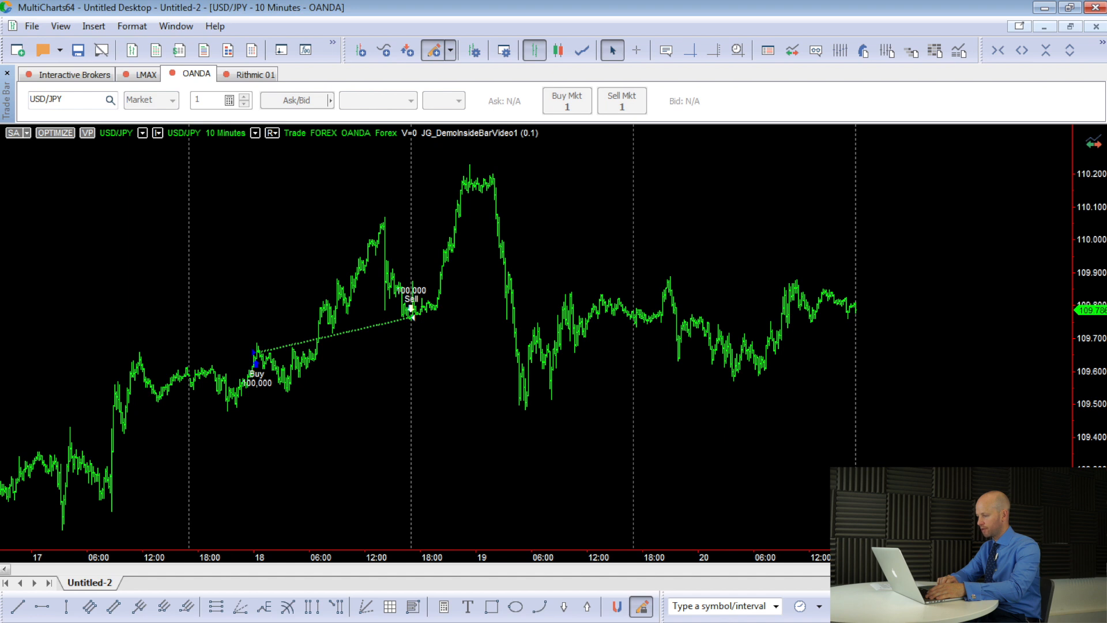
mouse_move(195, 237)
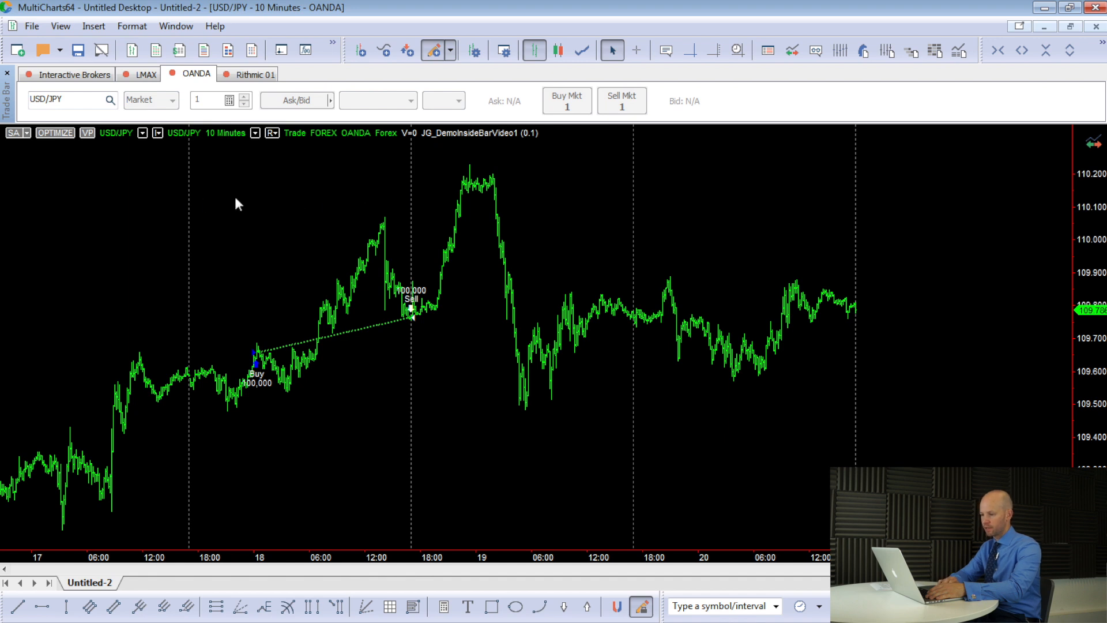
mouse_move(507, 295)
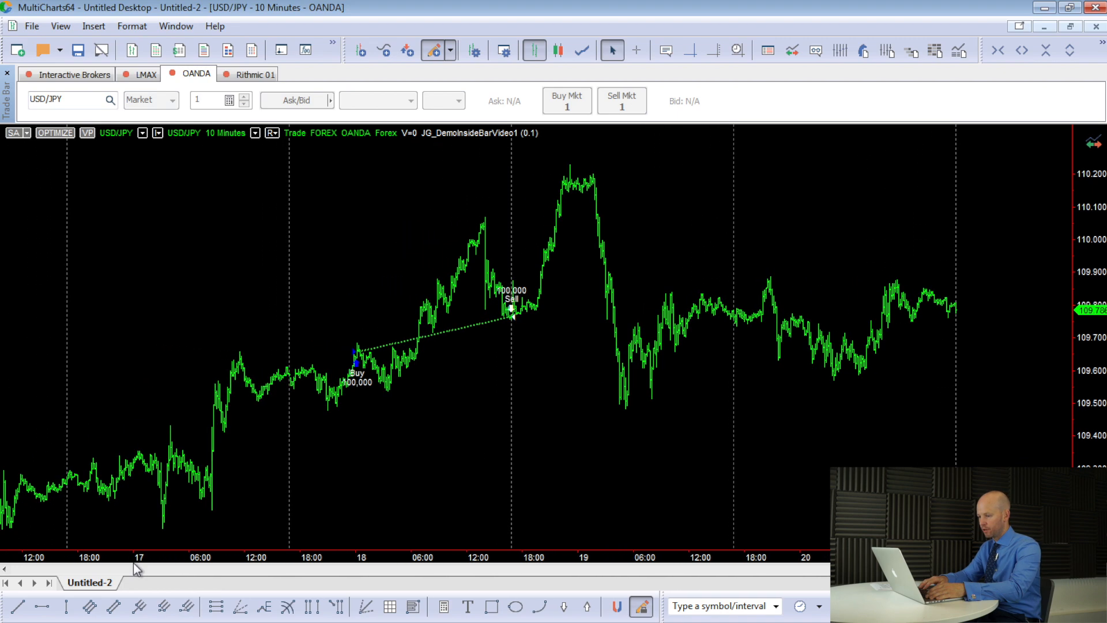
Scroll the chart back to reveal the earlier Cover 100,000 trade on the 15th
scroll(right, 3)
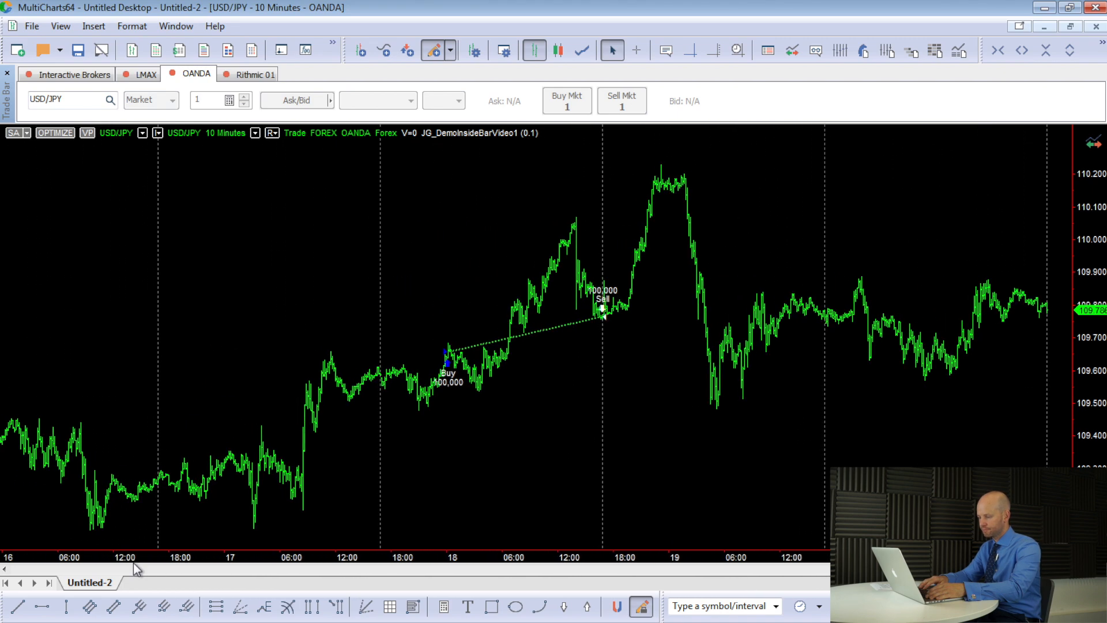
scroll(right, 3)
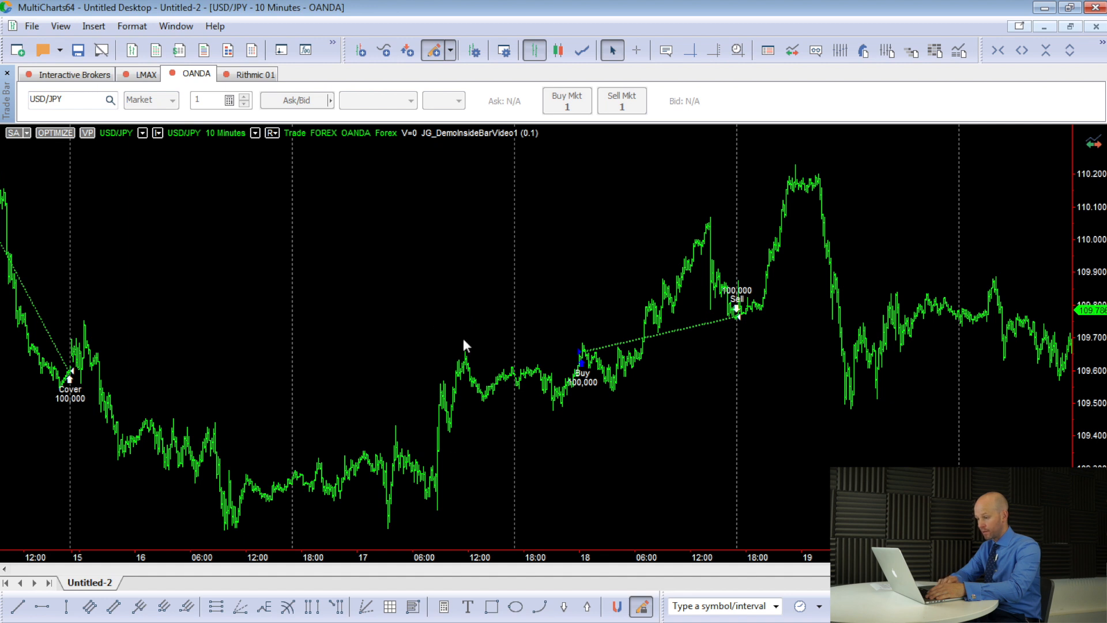
mouse_move(418, 438)
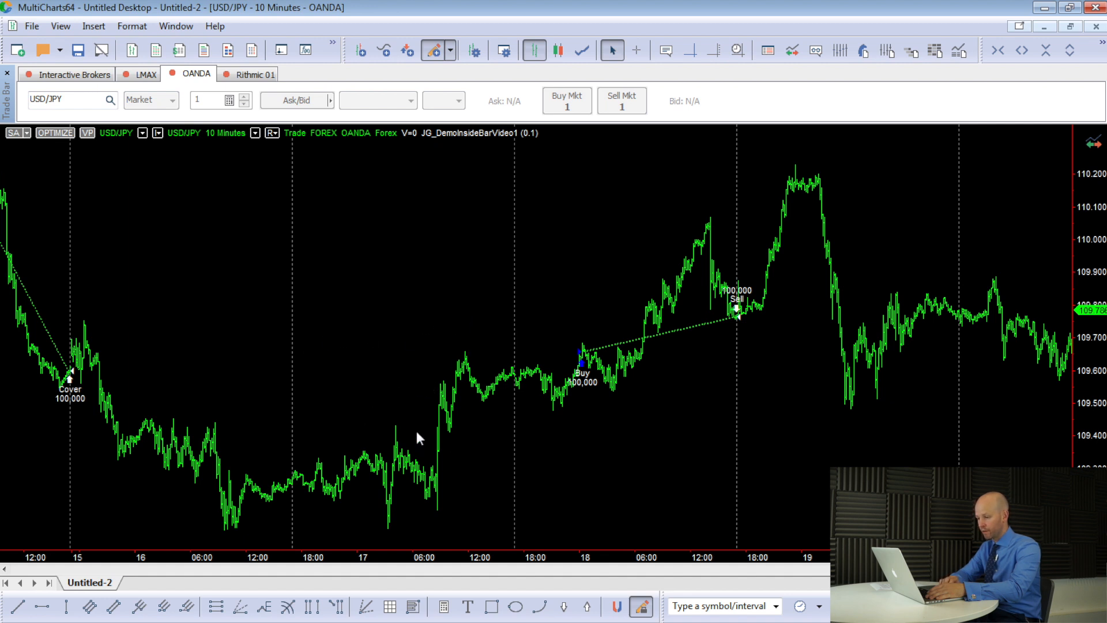
mouse_move(397, 535)
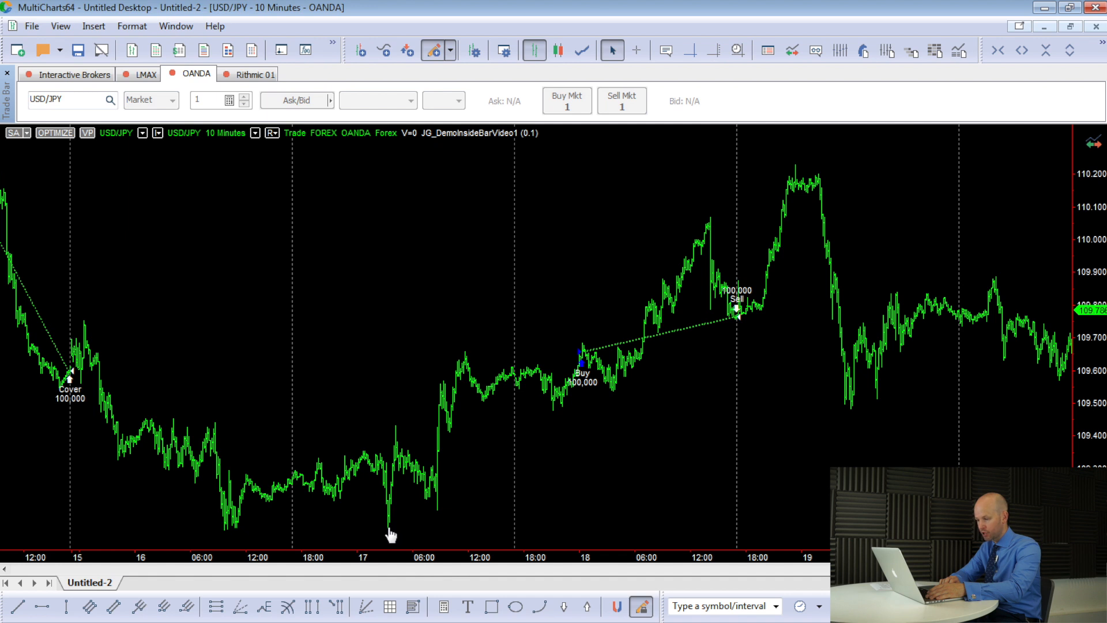
mouse_move(228, 537)
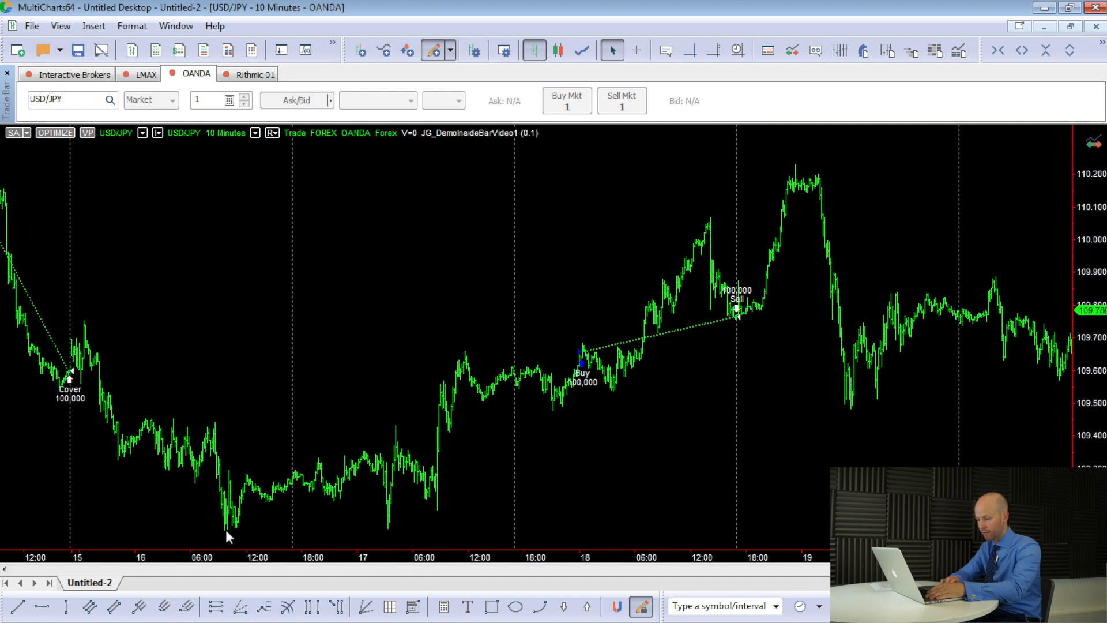
mouse_move(470, 371)
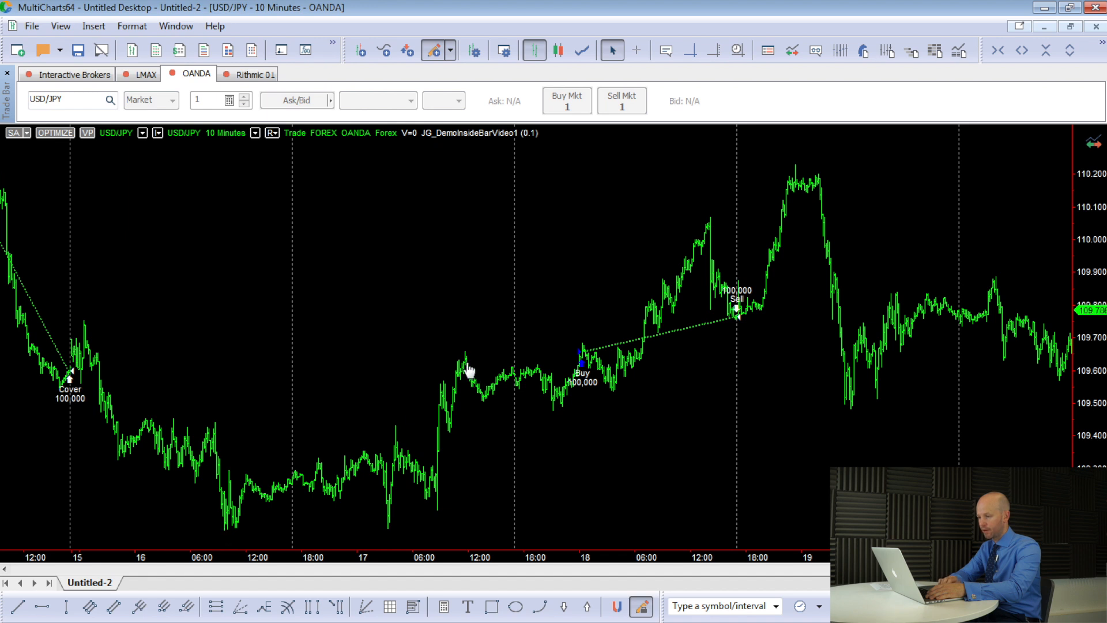
mouse_move(467, 356)
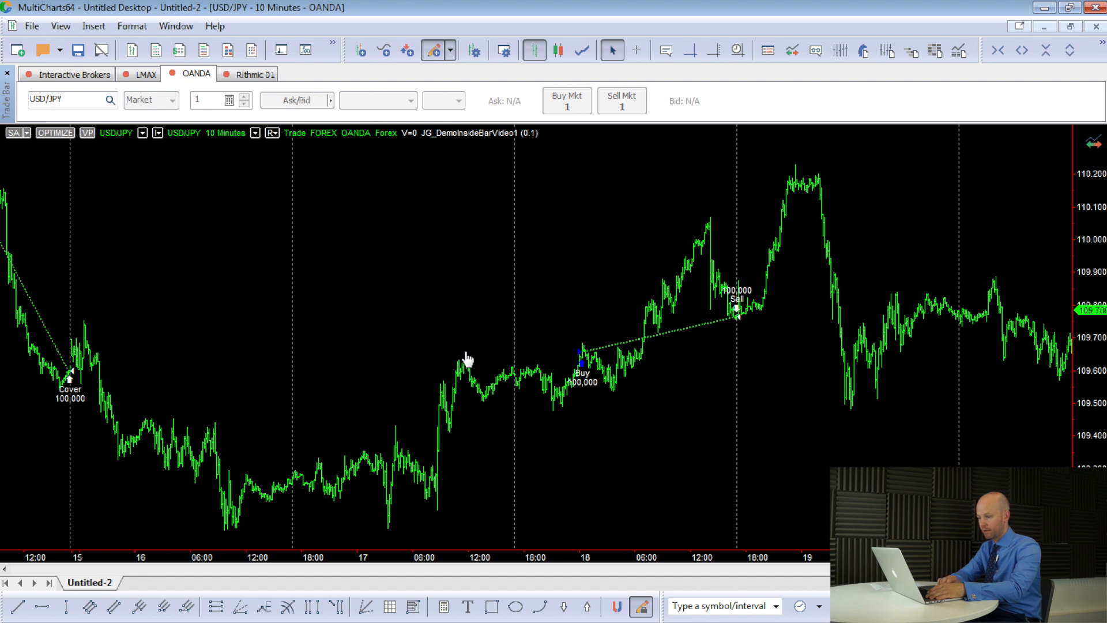
mouse_move(90, 330)
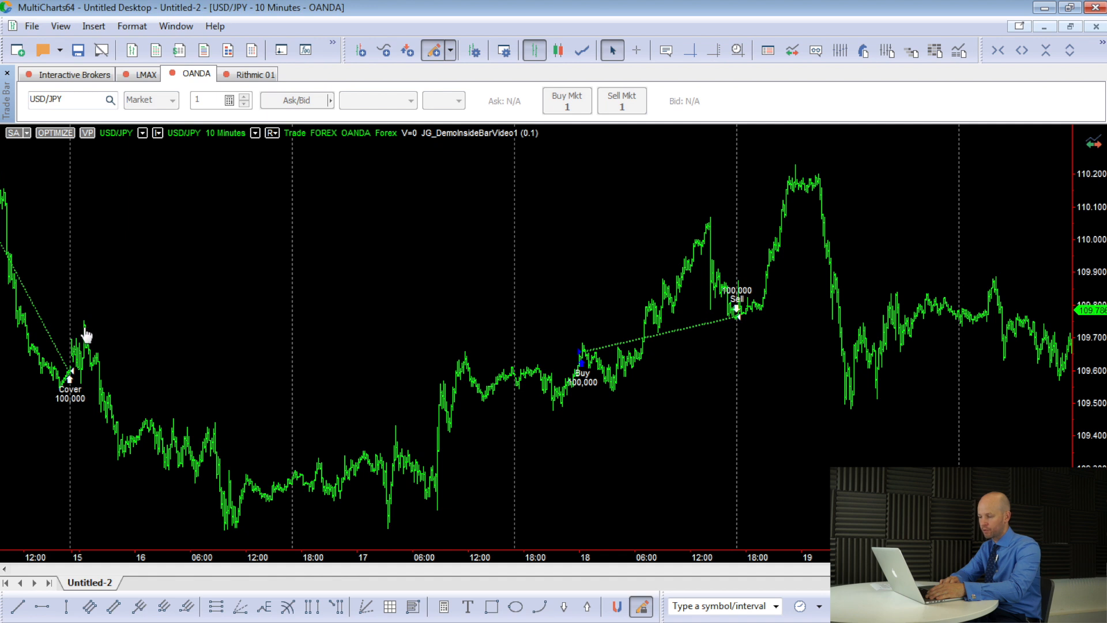
mouse_move(396, 390)
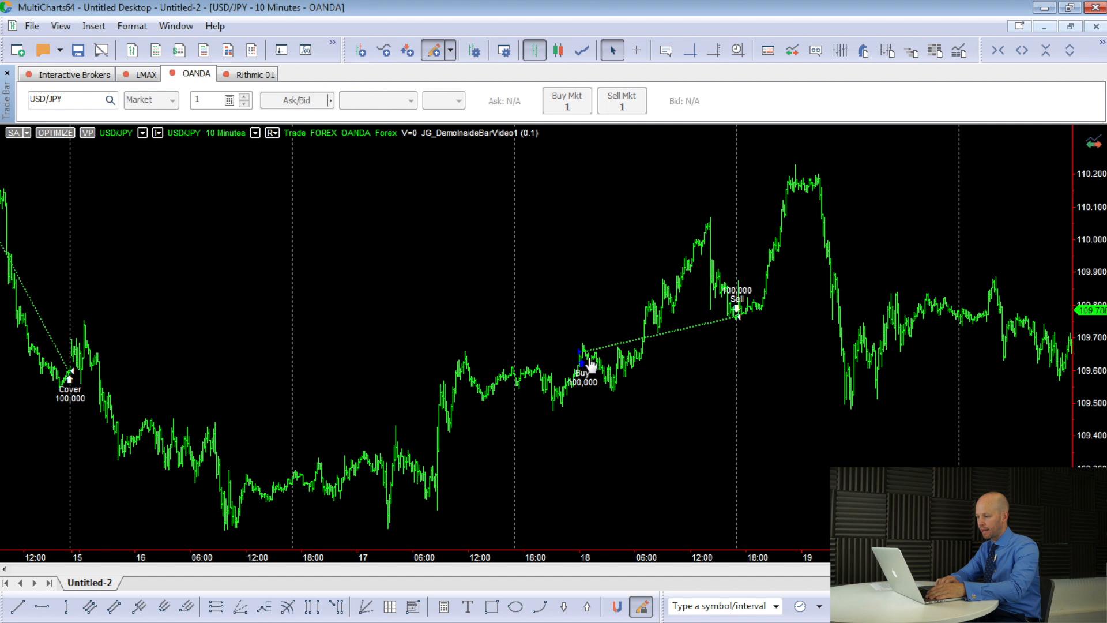
mouse_move(468, 357)
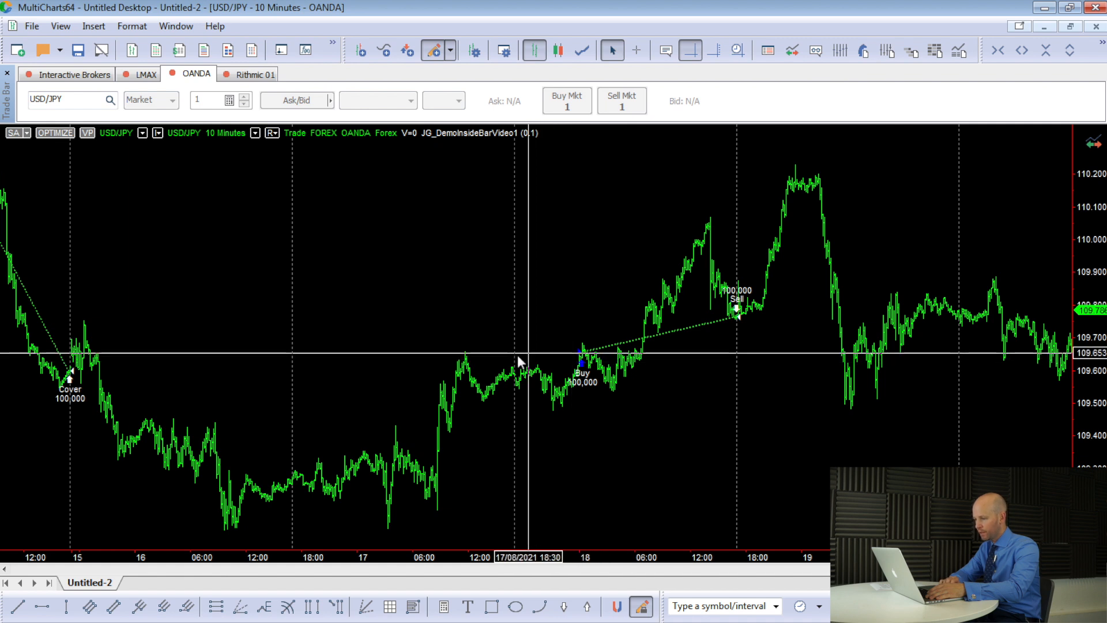
mouse_move(466, 356)
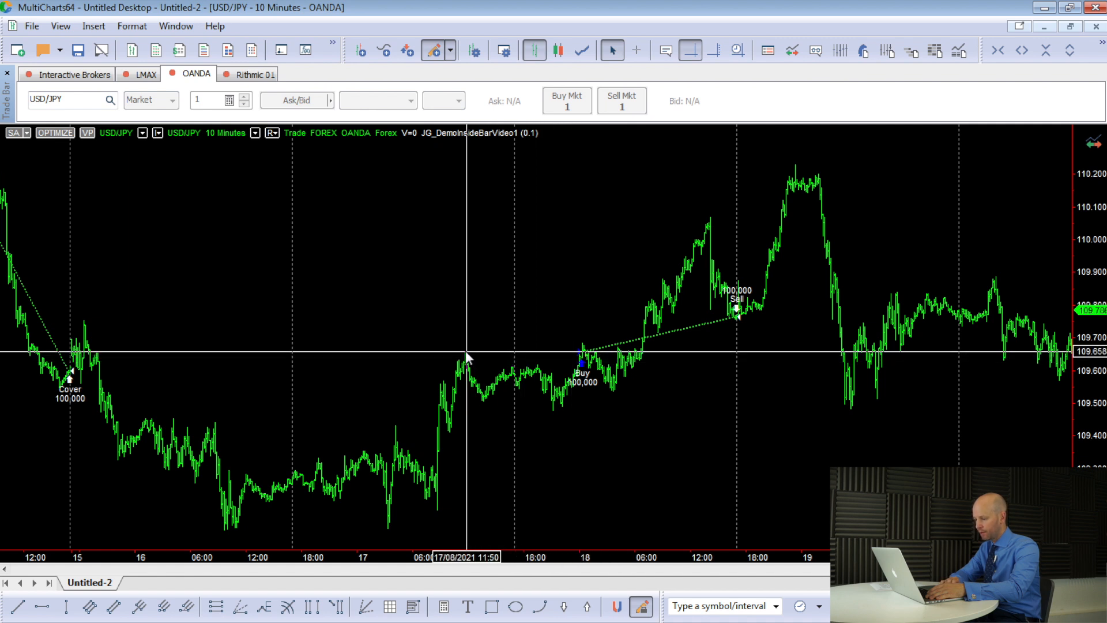
mouse_move(583, 356)
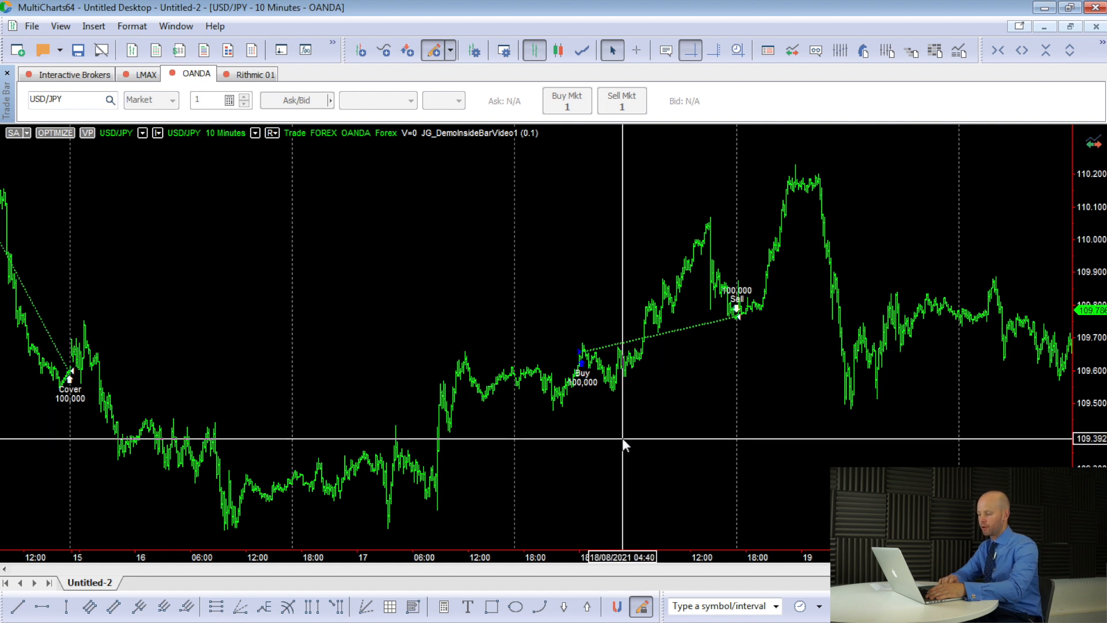
mouse_move(737, 323)
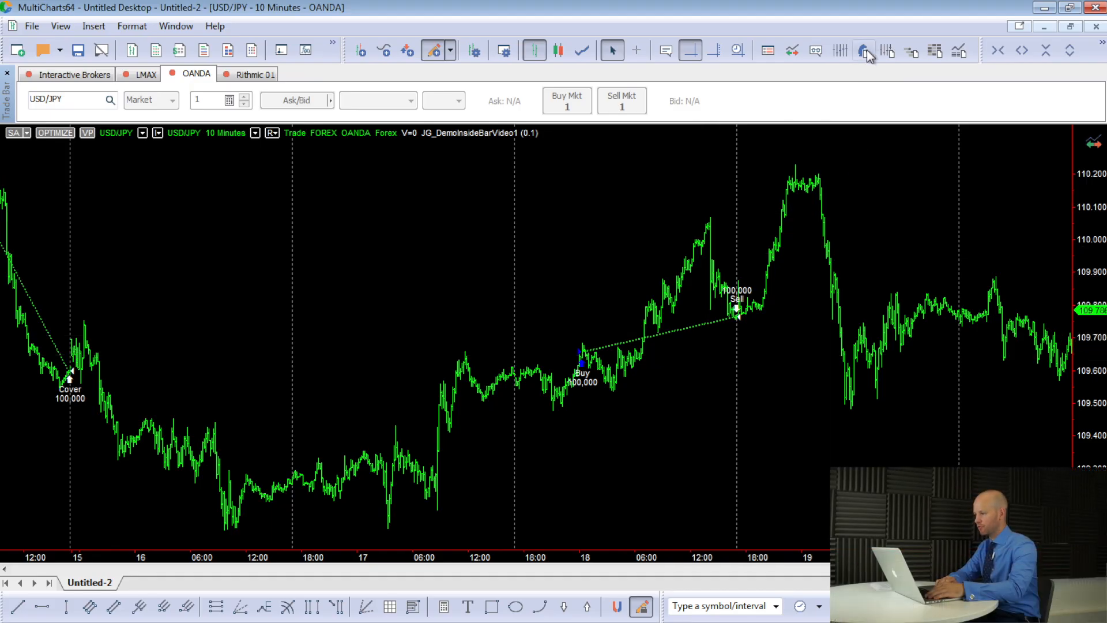
View the performance report's Detailed Long, Detailed Short and Close To Close equity curves, then close it
click(863, 50)
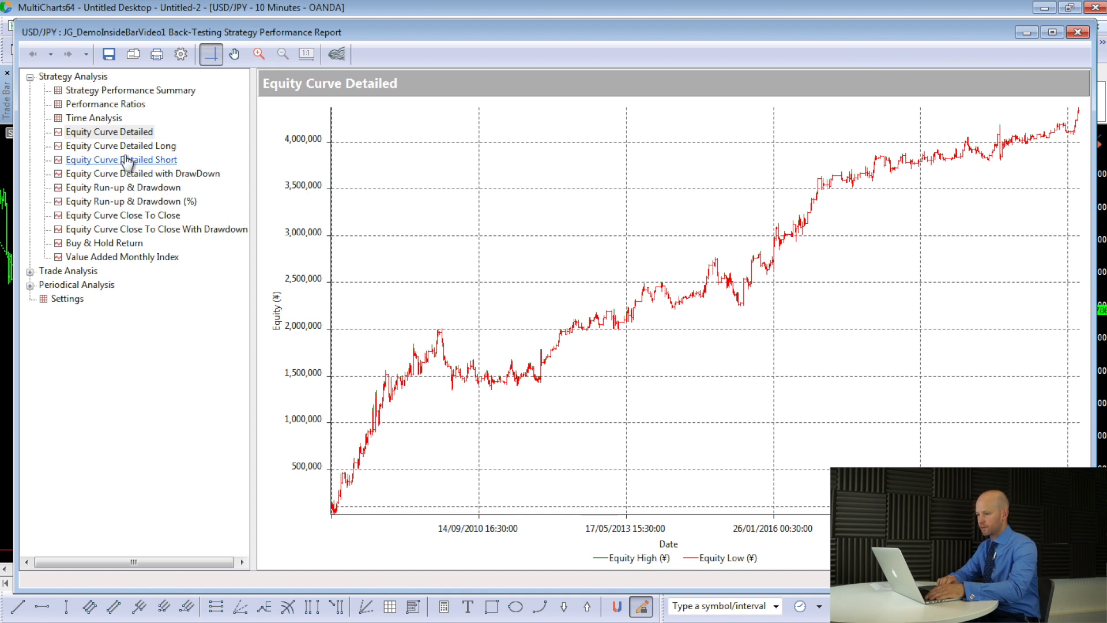
click(120, 146)
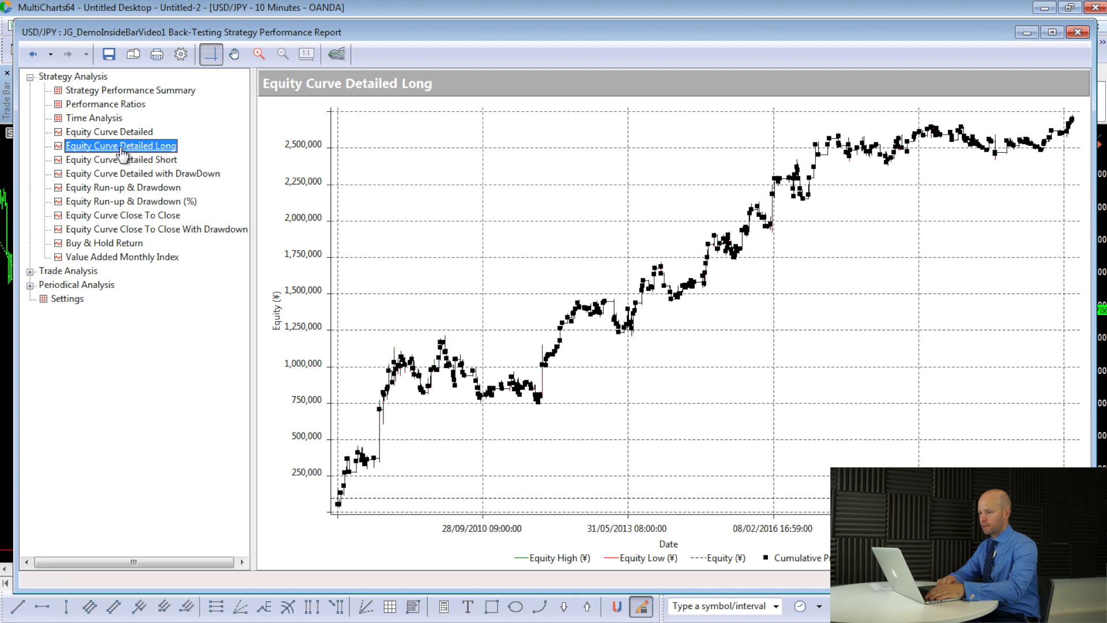
click(121, 159)
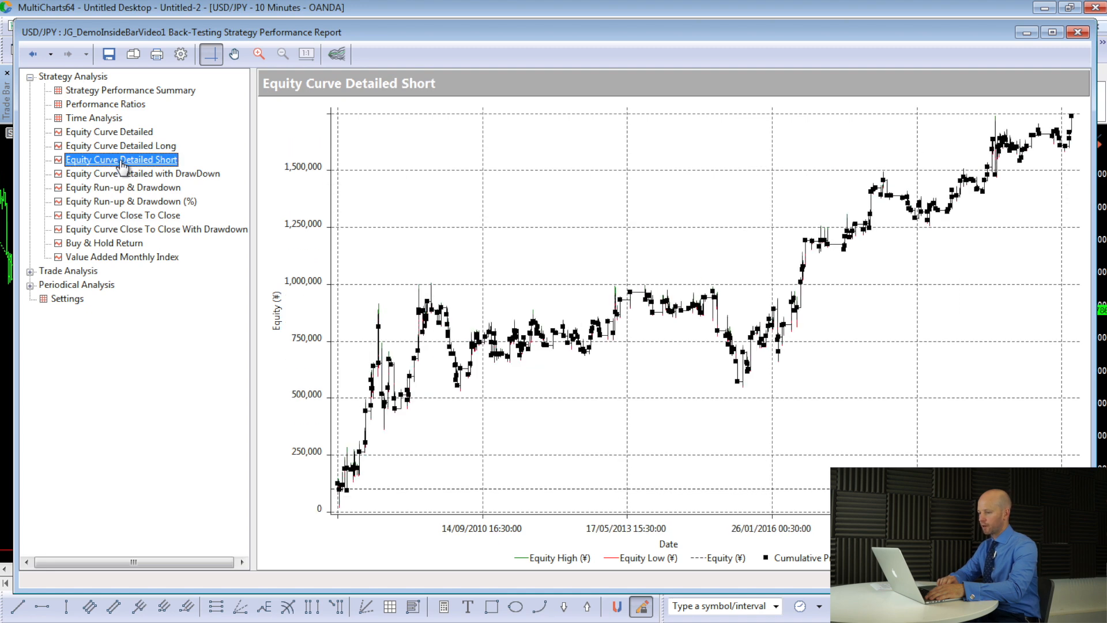
mouse_move(130, 201)
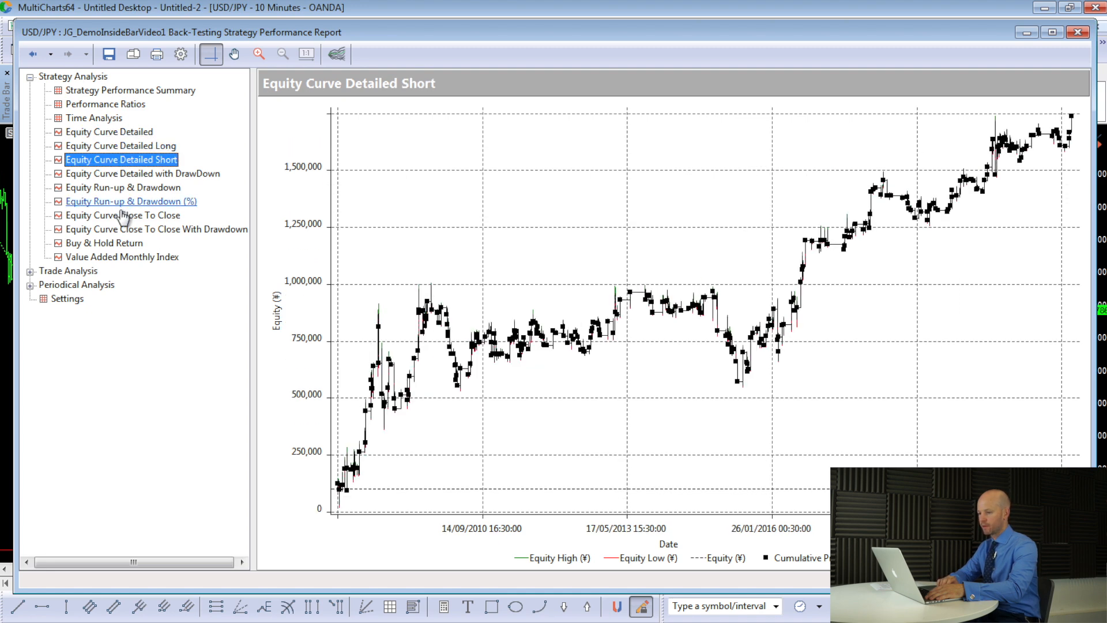
click(122, 215)
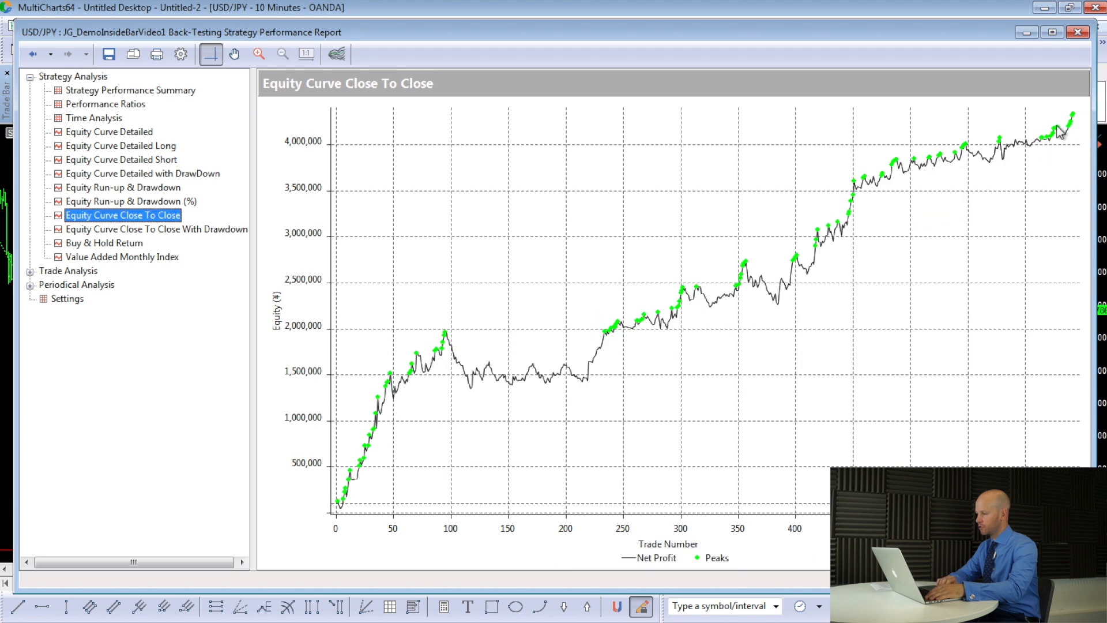
mouse_move(1075, 122)
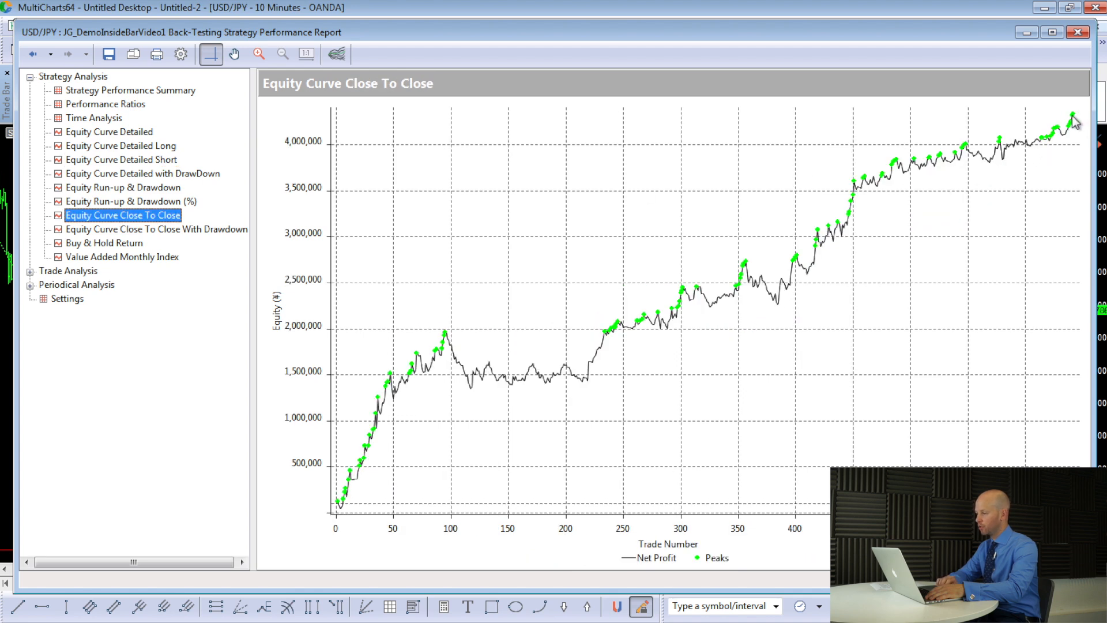
mouse_move(1060, 127)
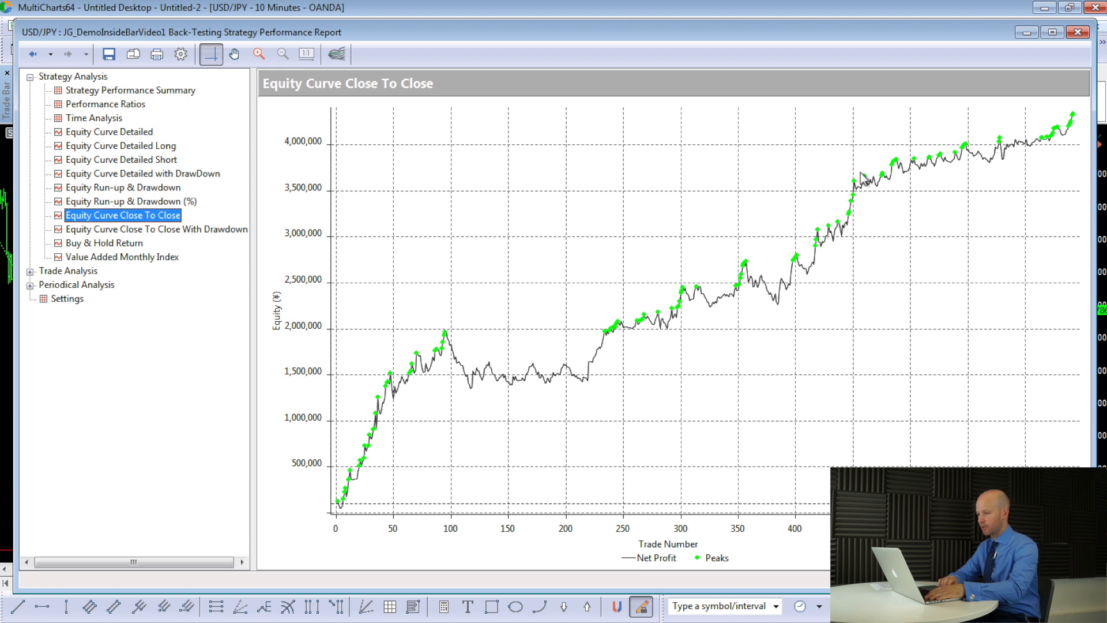
mouse_move(878, 185)
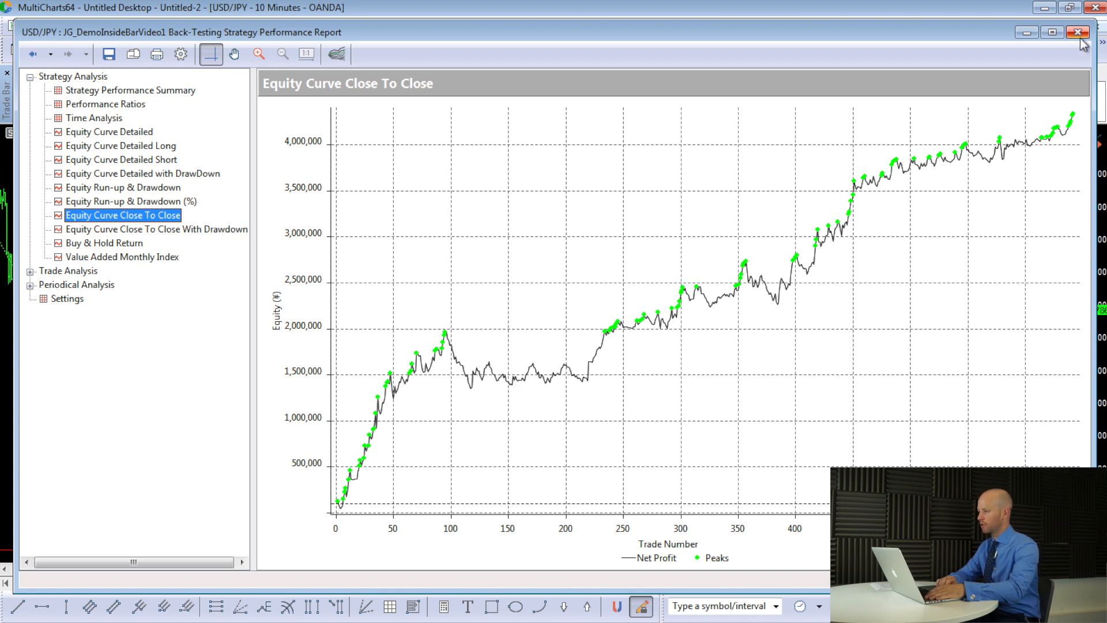
click(1076, 32)
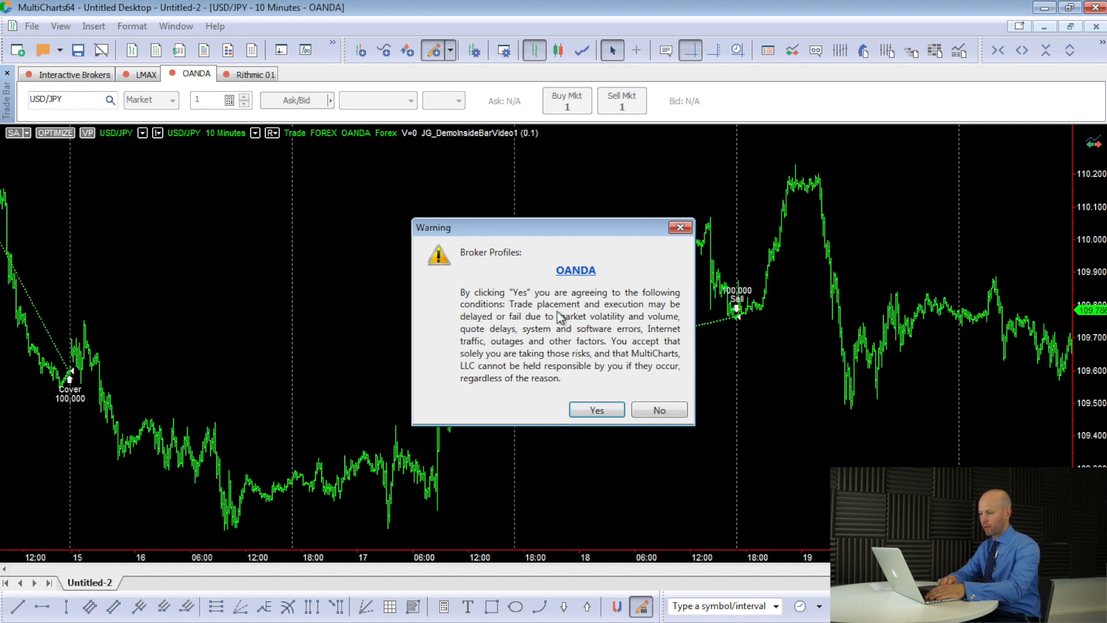
mouse_move(579, 304)
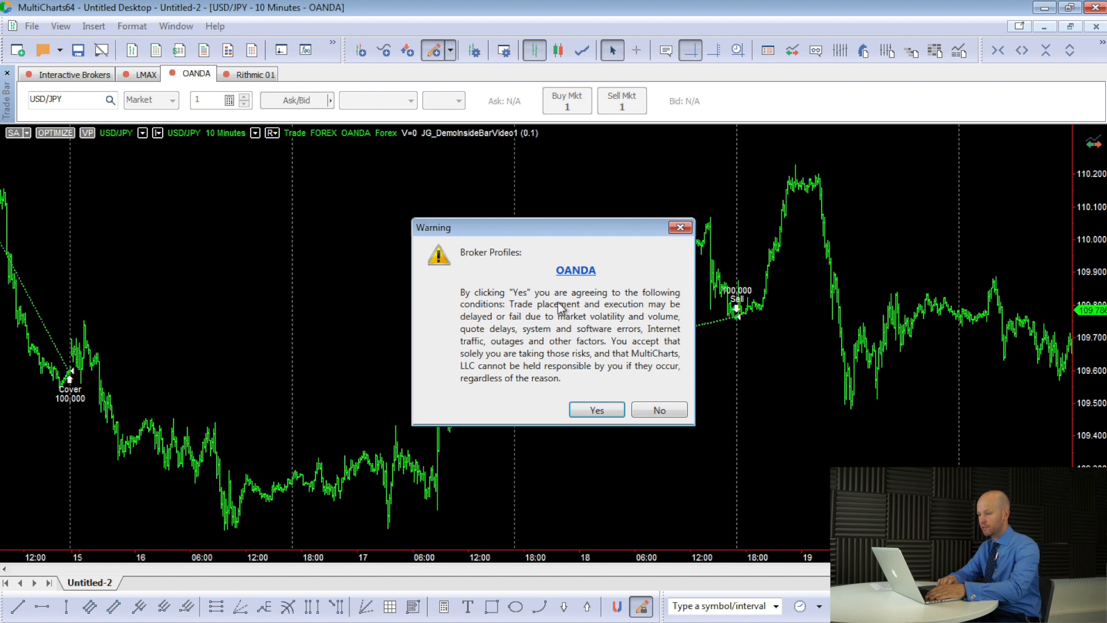
mouse_move(557, 300)
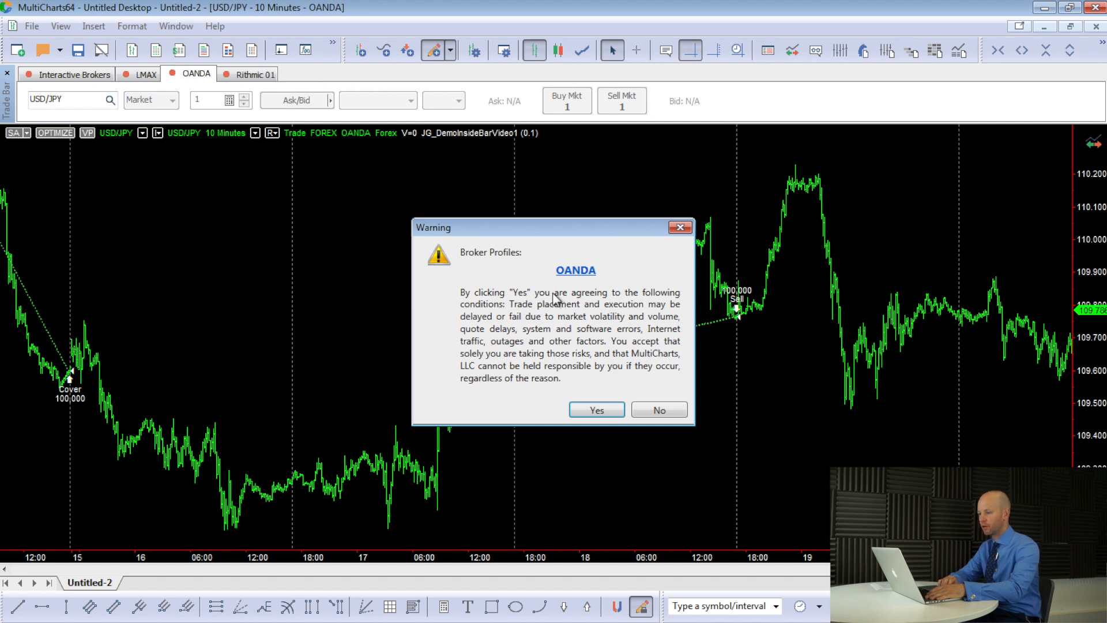
mouse_move(550, 300)
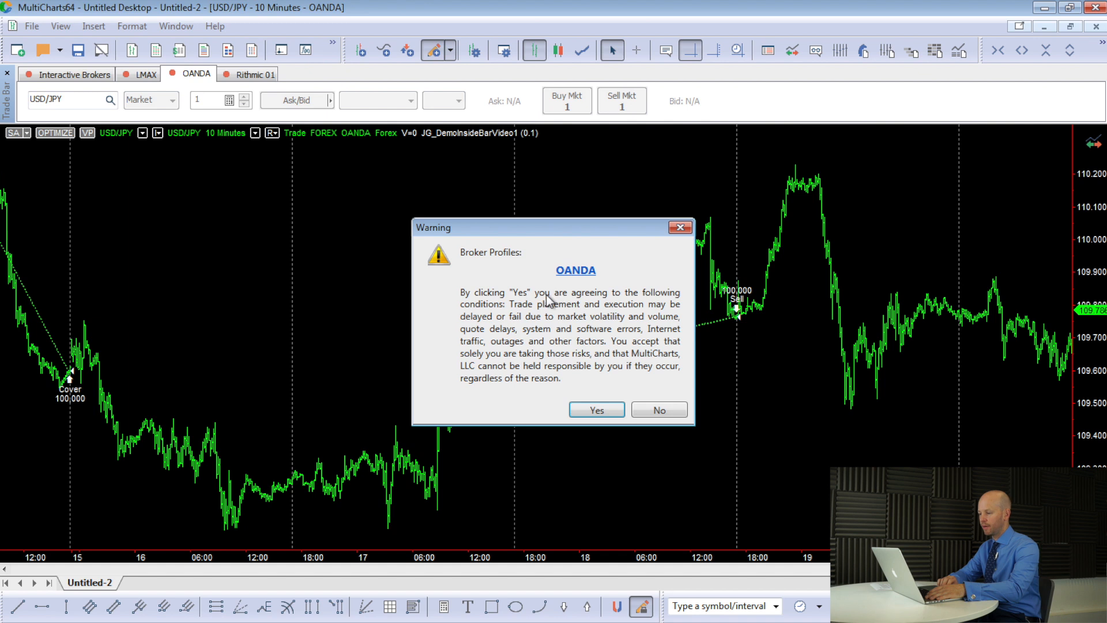
mouse_move(639, 411)
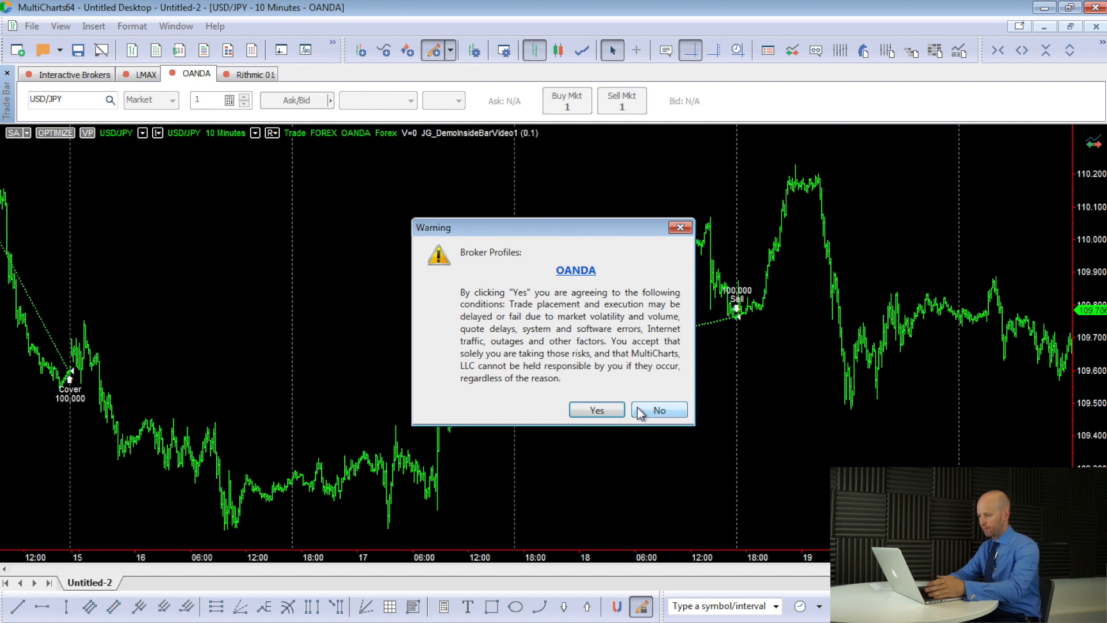
Answer No to the OANDA Broker Profiles risk warning
click(658, 410)
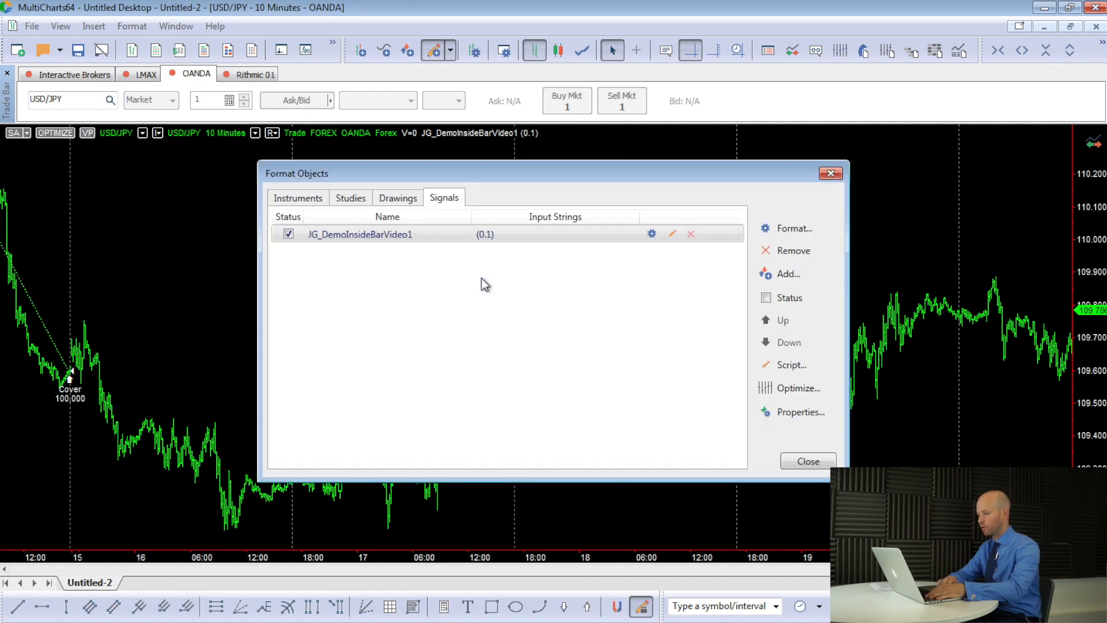
Reopen Strategy Properties for JG_DemoInsideBarVideo1 from the Signals list
click(800, 412)
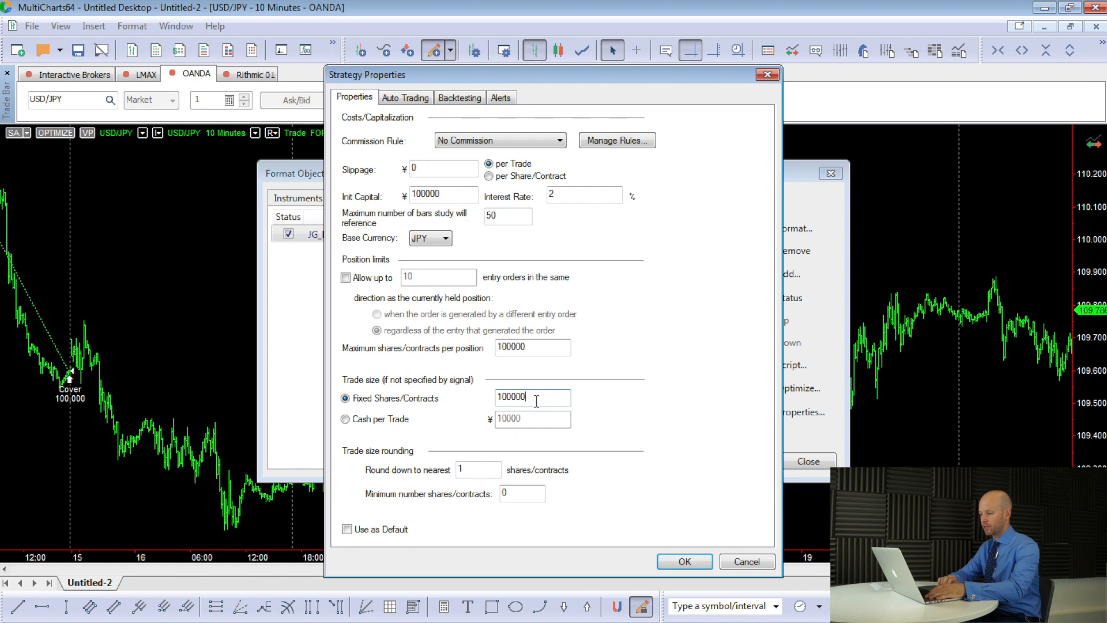